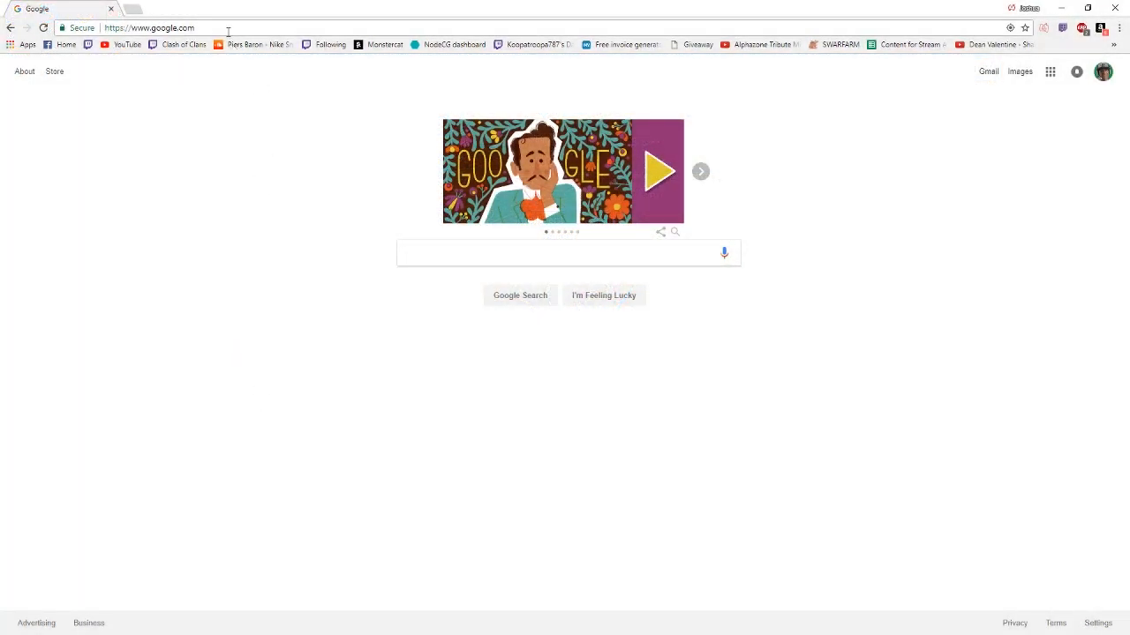
- Enter 'bl' in the address bar to bring up the bluestacks.com Lineage 2 Revolution URL
{"action": "type", "text": "blue"}
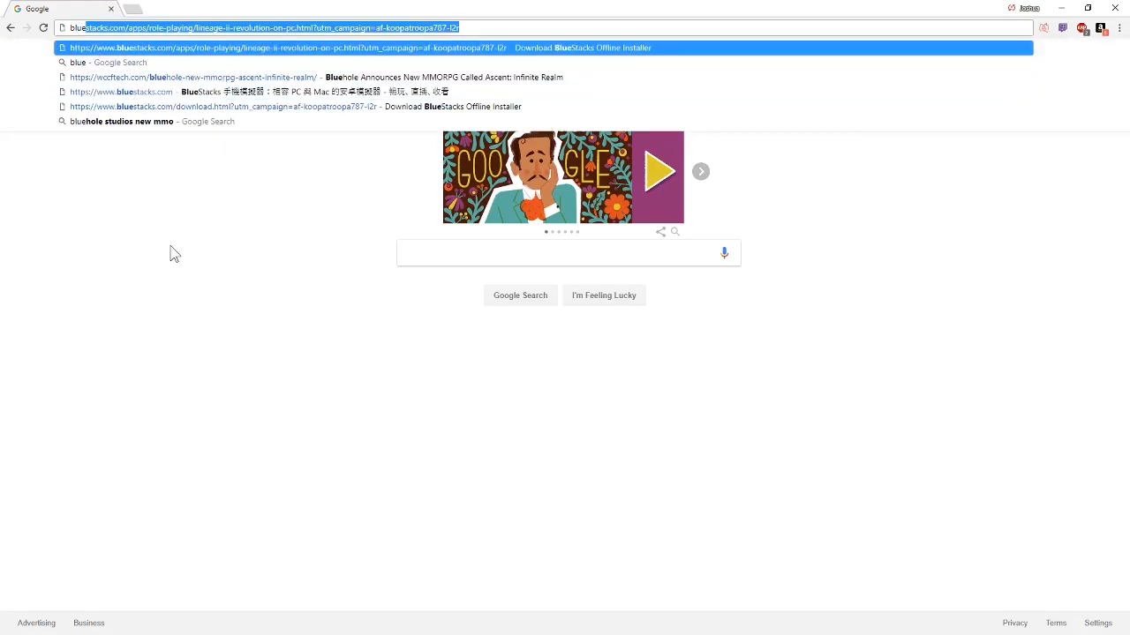
{"action": "mouse_move", "coordinate": [157, 32]}
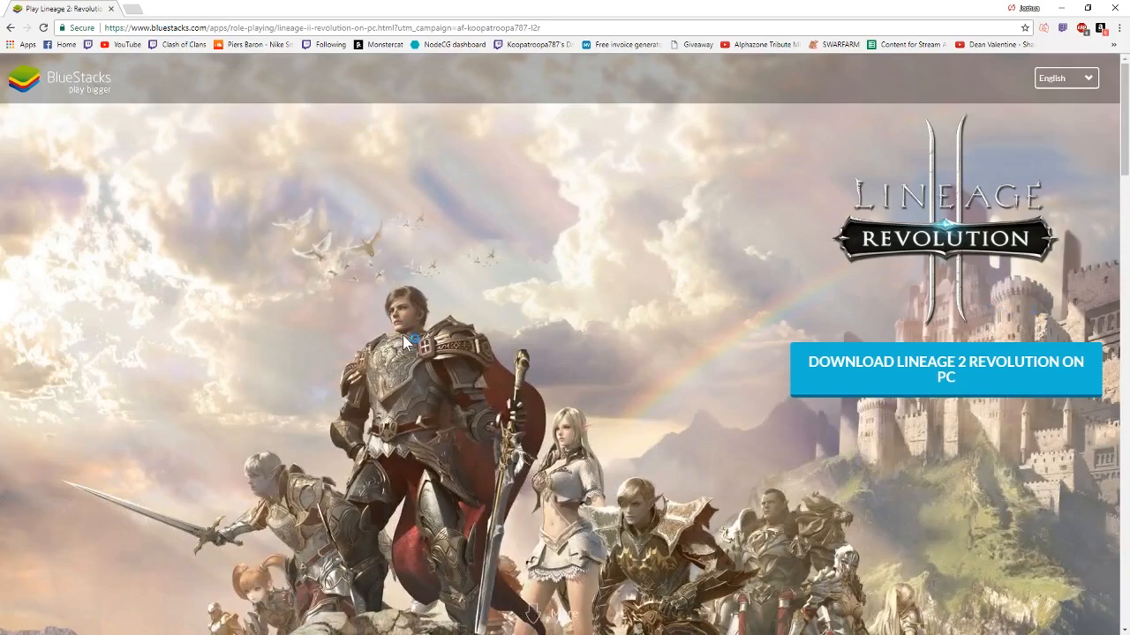
{"action": "scroll", "scroll_direction": "down", "scroll_amount": 3}
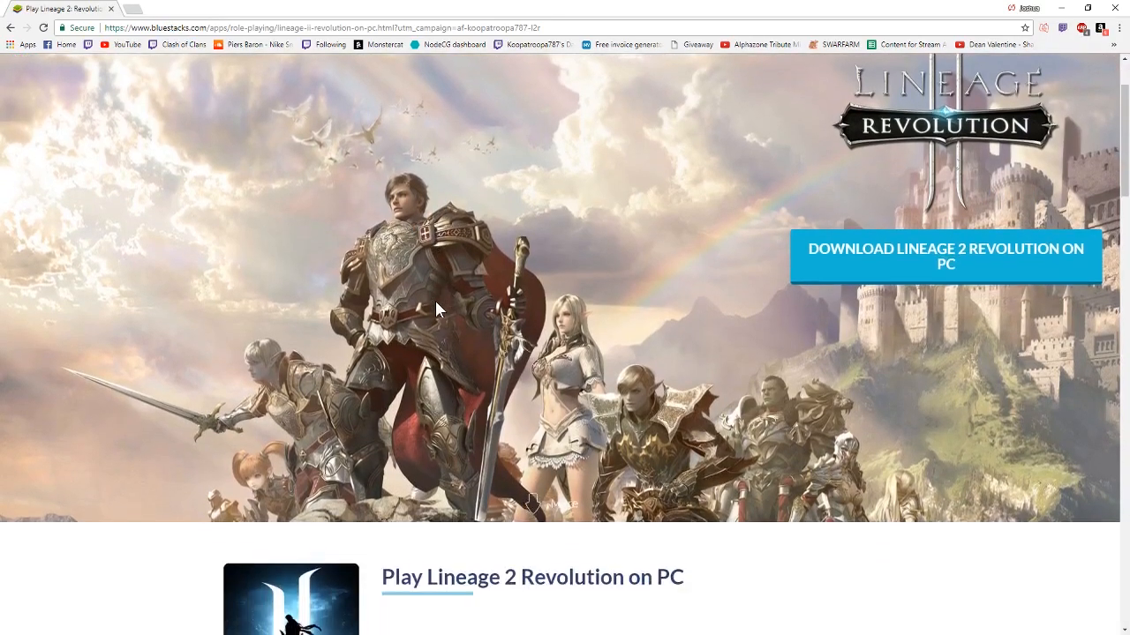
{"action": "scroll", "scroll_direction": "down", "scroll_amount": 3}
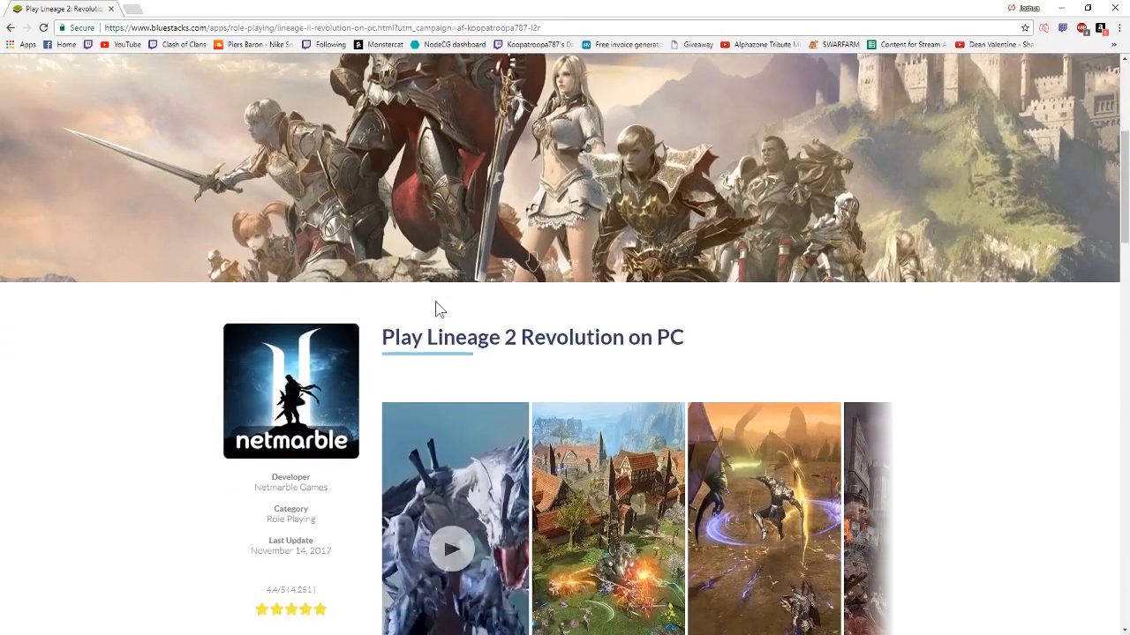
{"action": "scroll", "scroll_direction": "down", "scroll_amount": 3}
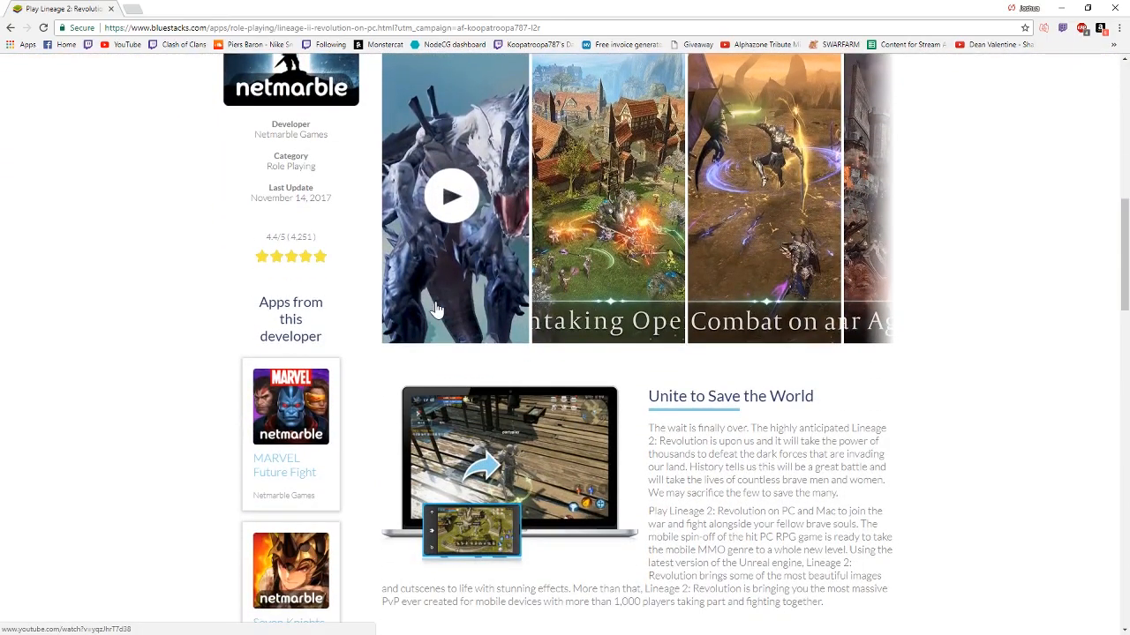
{"action": "scroll", "scroll_direction": "down", "scroll_amount": 3}
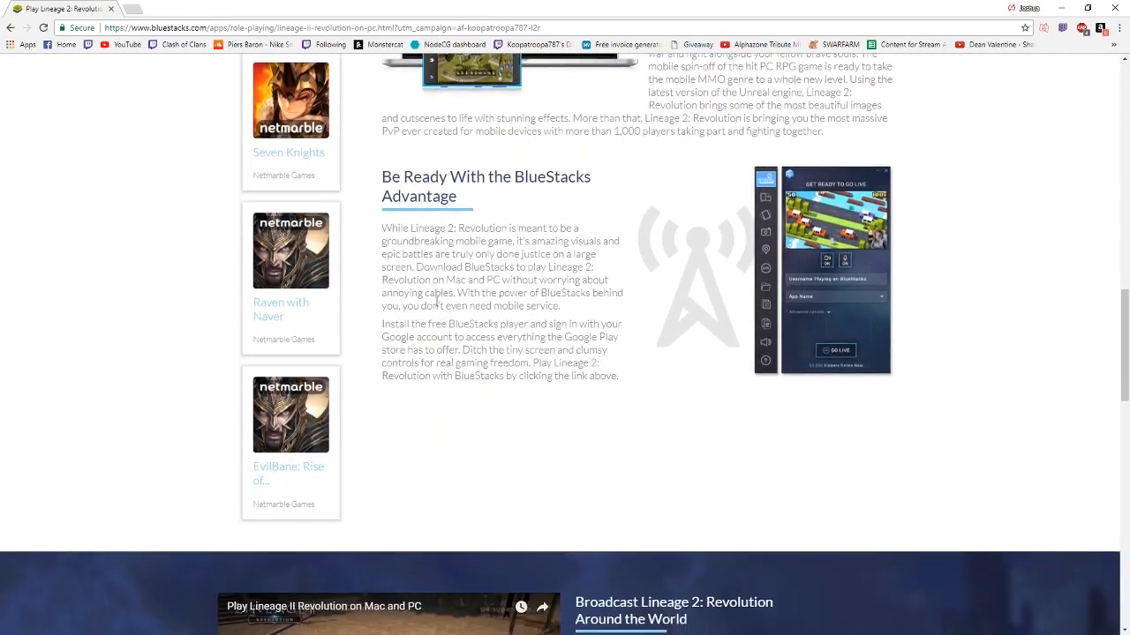
{"action": "scroll", "scroll_direction": "up", "scroll_amount": 3}
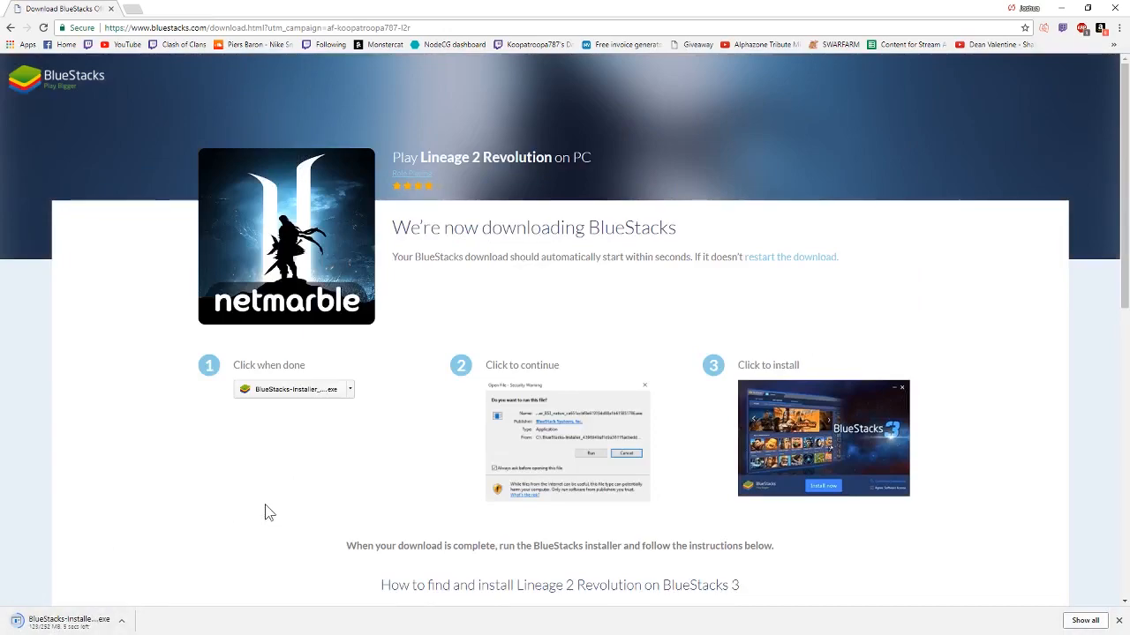
{"action": "mouse_move", "coordinate": [469, 401]}
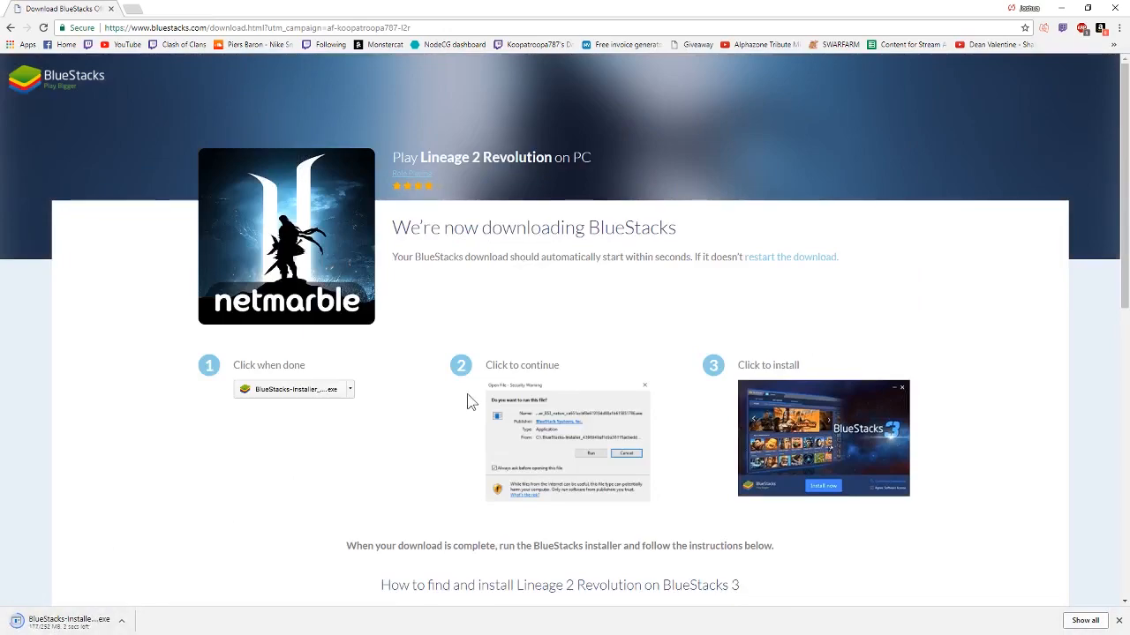
{"action": "mouse_move", "coordinate": [636, 399]}
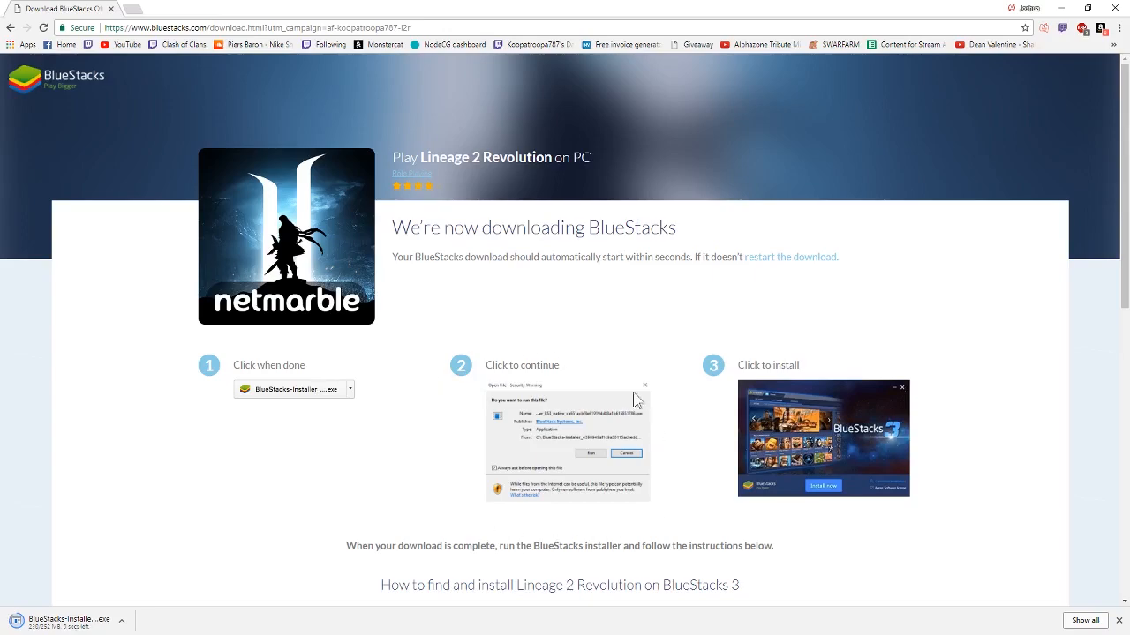
{"action": "mouse_move", "coordinate": [451, 532]}
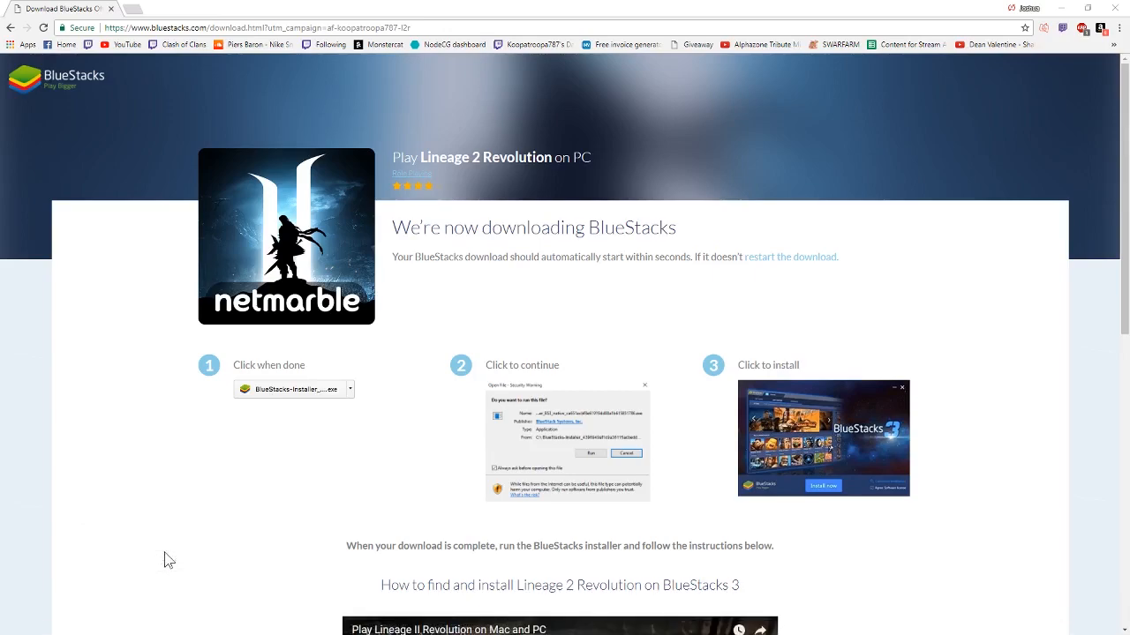
{"action": "mouse_move", "coordinate": [124, 357]}
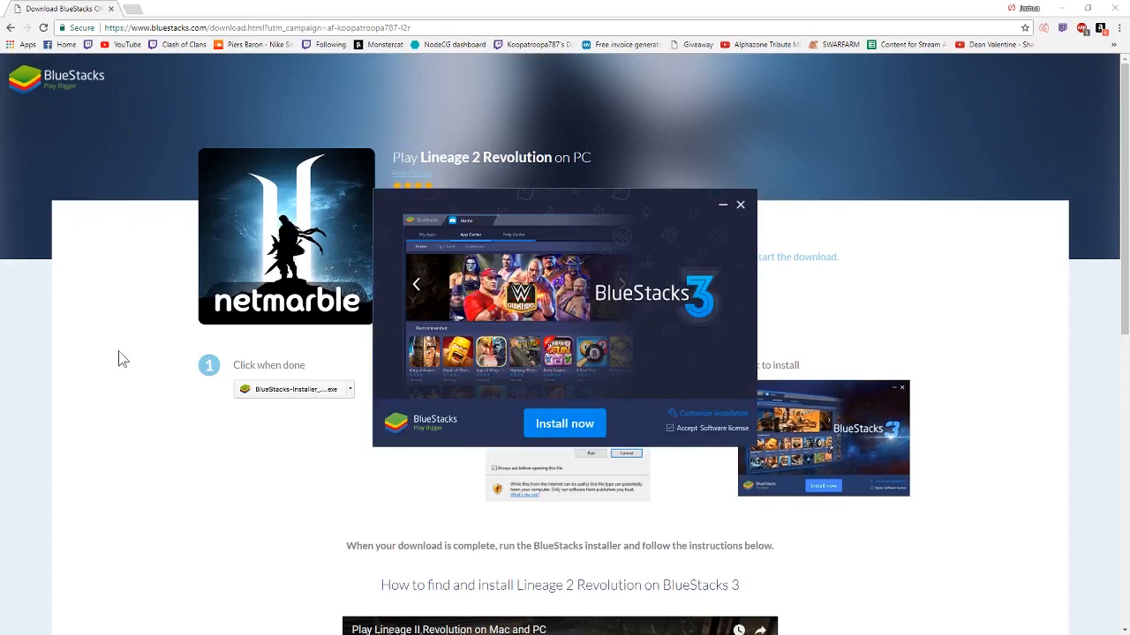
{"action": "mouse_move", "coordinate": [598, 410]}
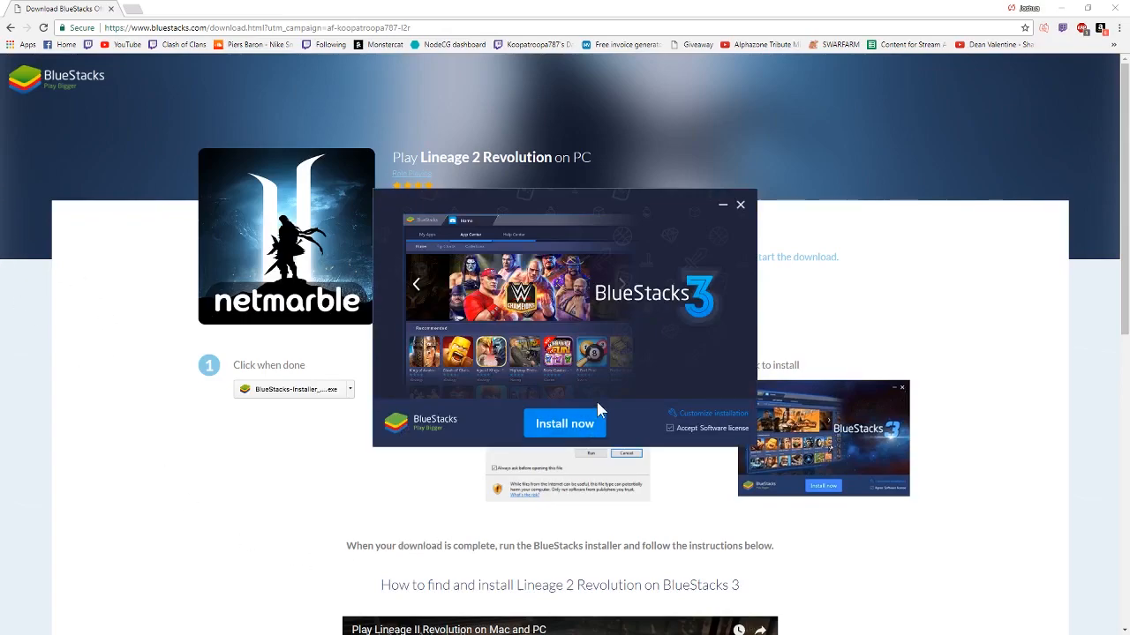
{"action": "mouse_move", "coordinate": [580, 431]}
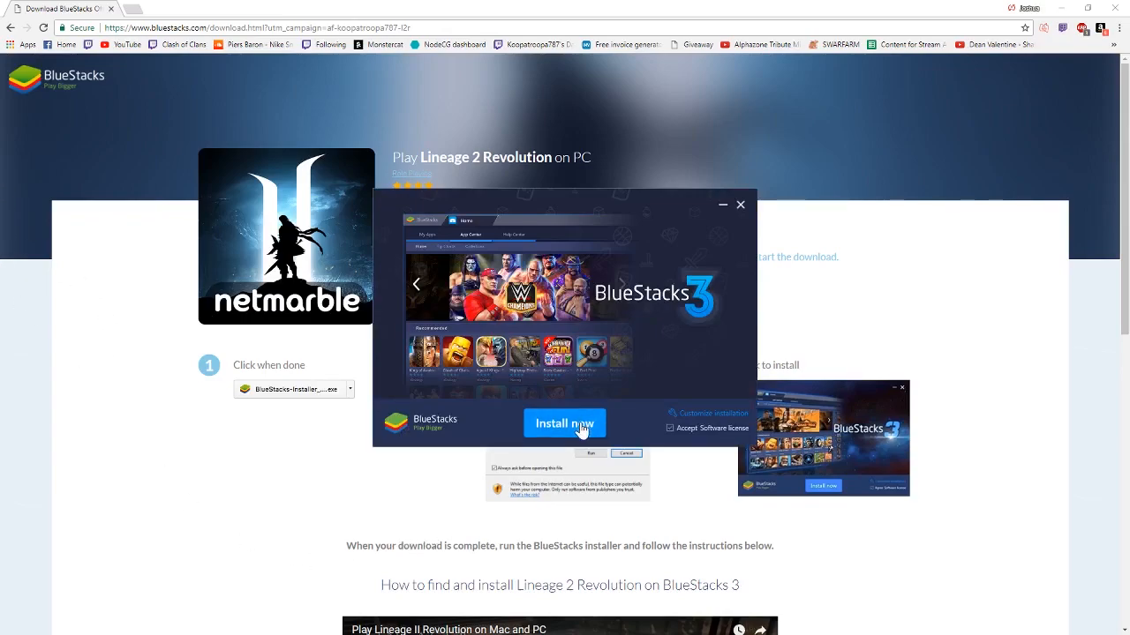
- Start the BlueStacks 3 installation with Install now and let it launch
{"action": "left_click", "coordinate": [565, 424]}
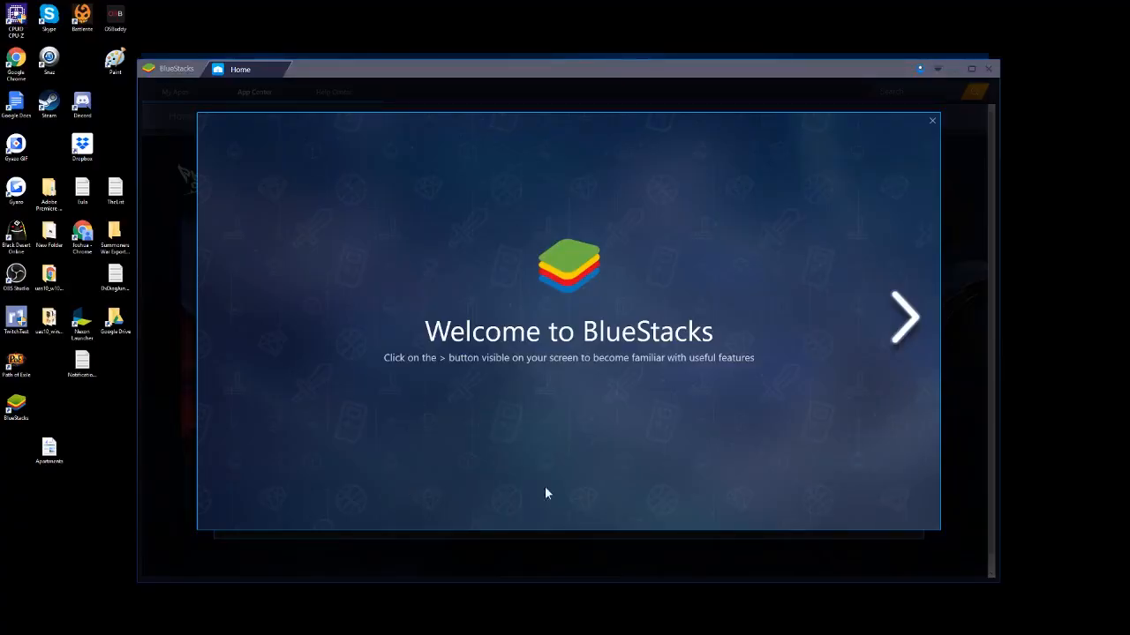
{"action": "mouse_move", "coordinate": [967, 360]}
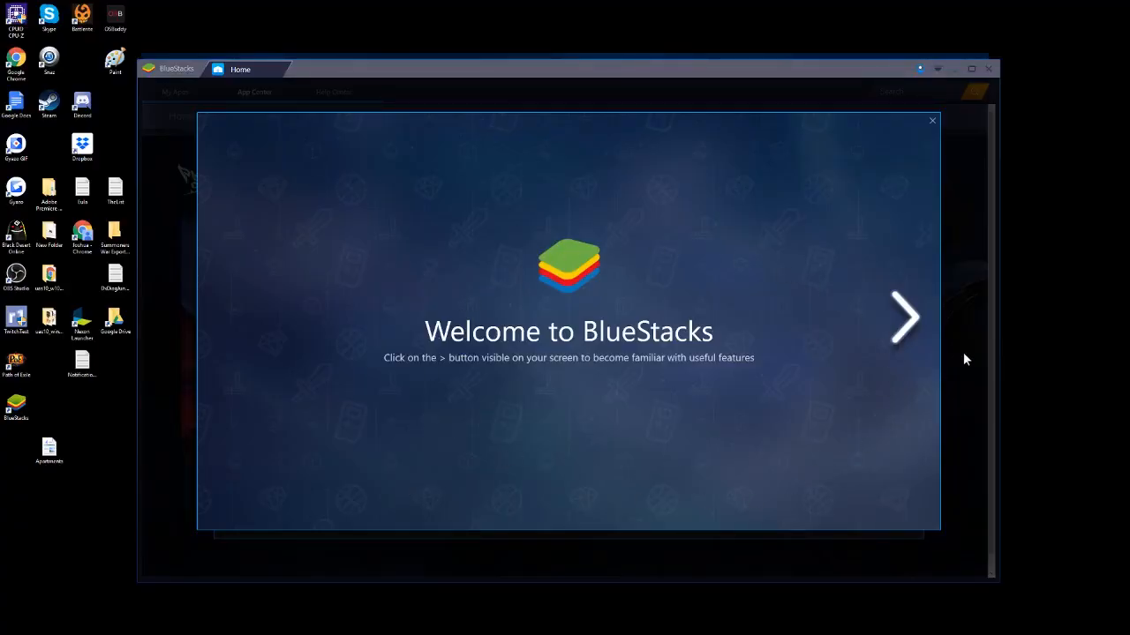
- Advance through the Welcome, Google account, App Center, Download games and Keyboard controls slides
{"action": "left_click", "coordinate": [906, 318]}
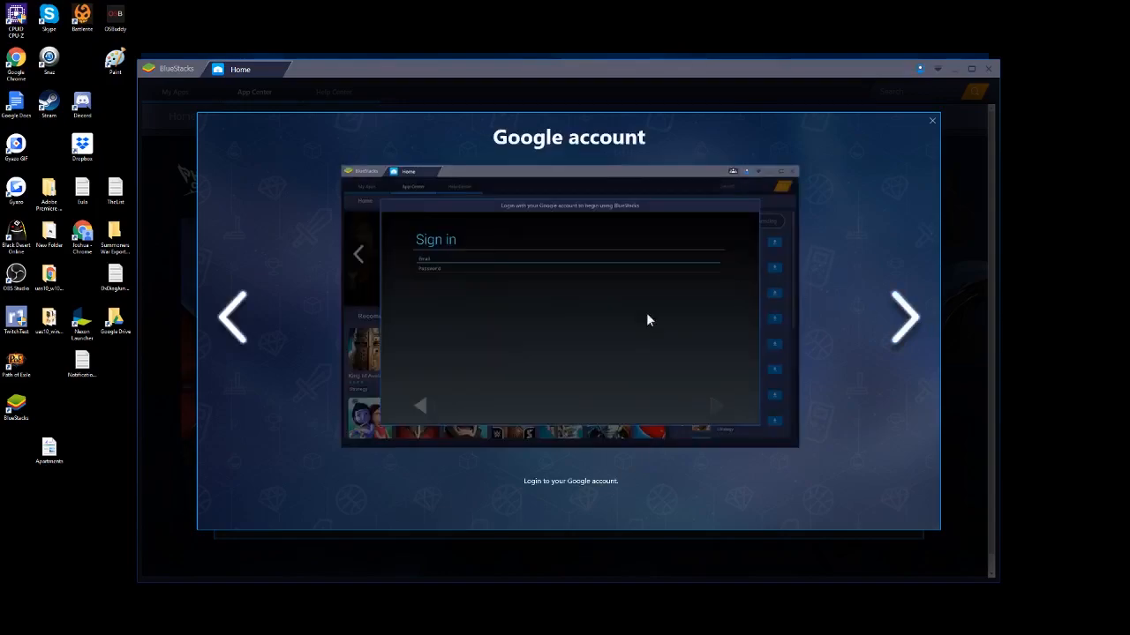
{"action": "mouse_move", "coordinate": [879, 403]}
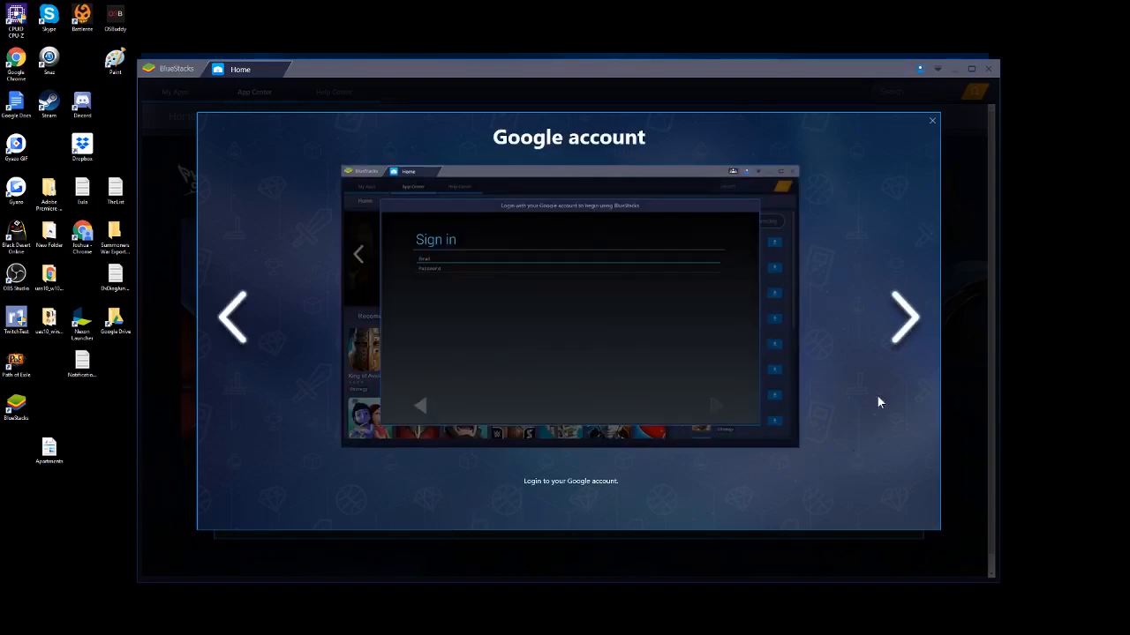
{"action": "left_click", "coordinate": [902, 318]}
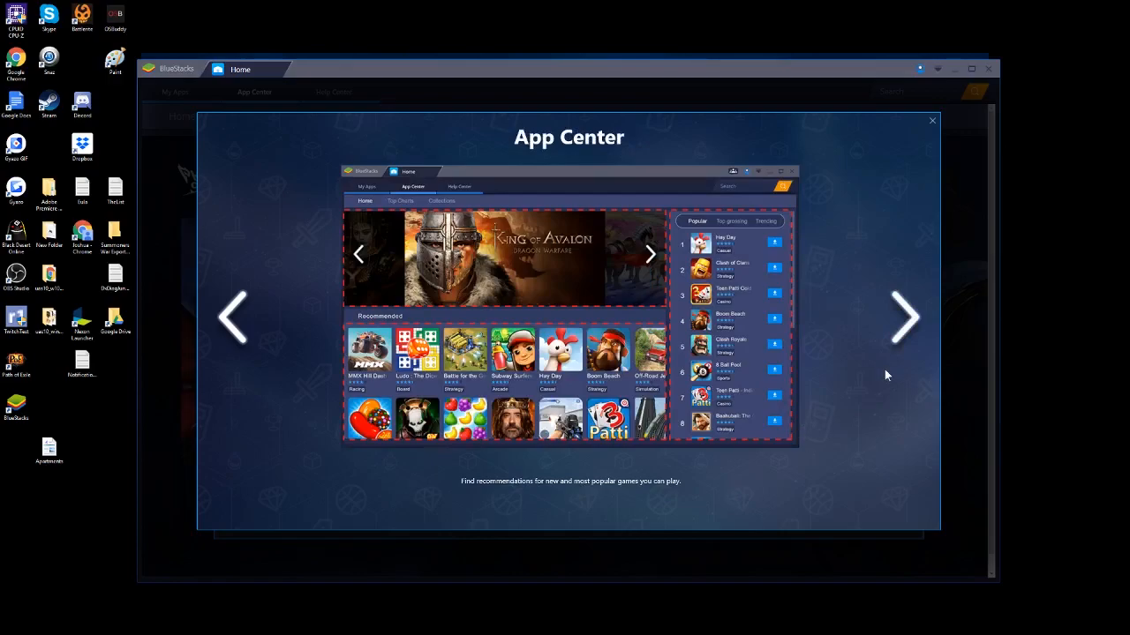
{"action": "left_click", "coordinate": [905, 317]}
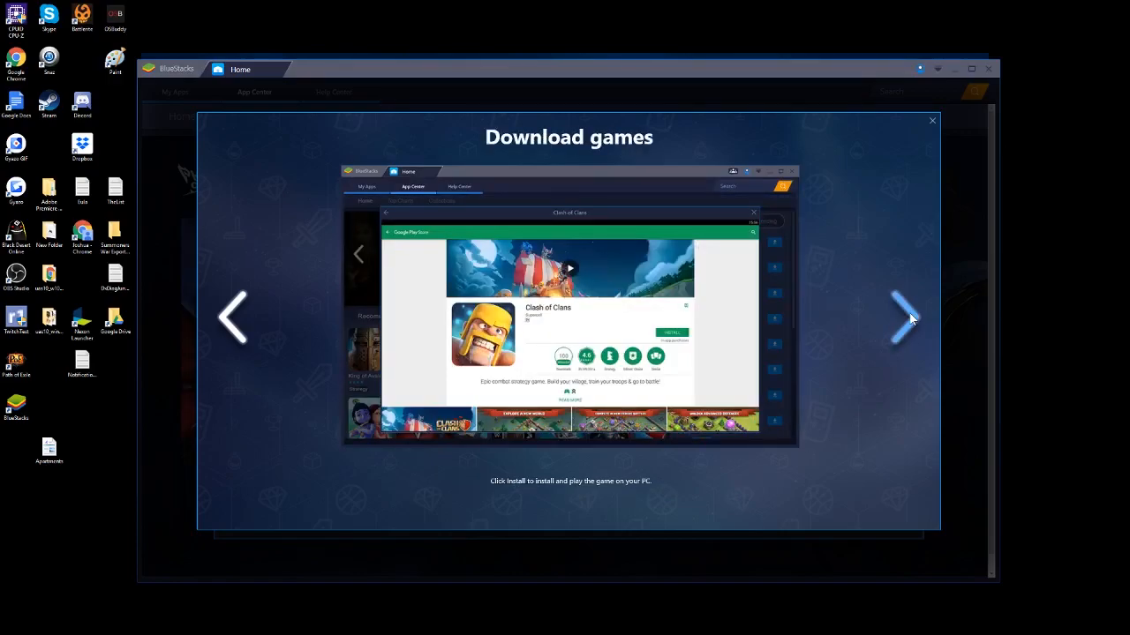
{"action": "left_click", "coordinate": [900, 318]}
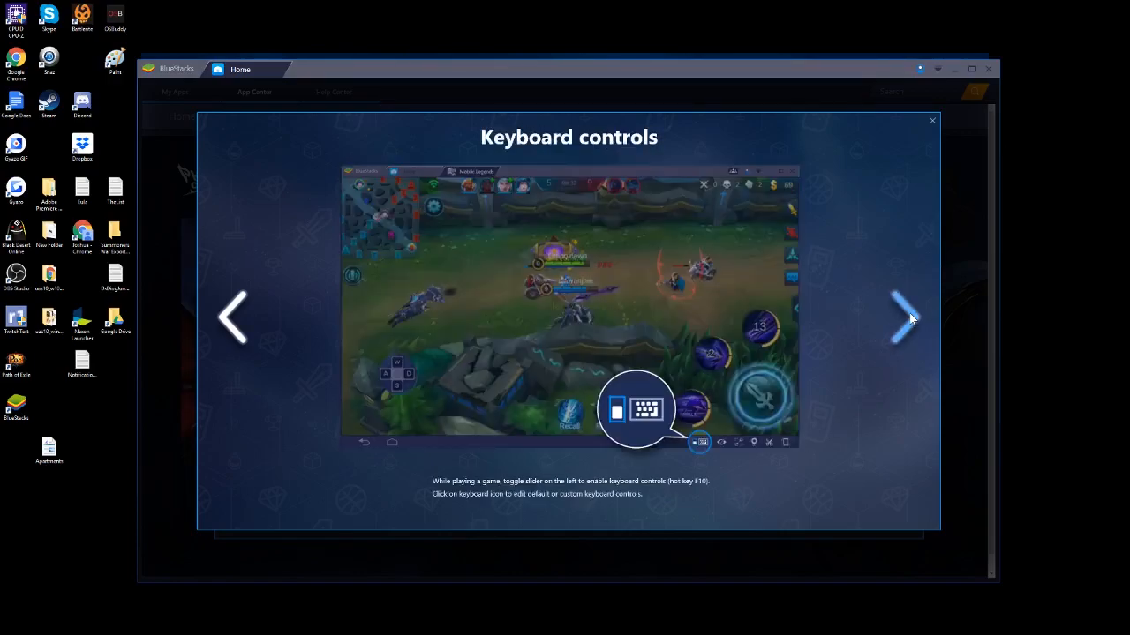
{"action": "left_click", "coordinate": [900, 317]}
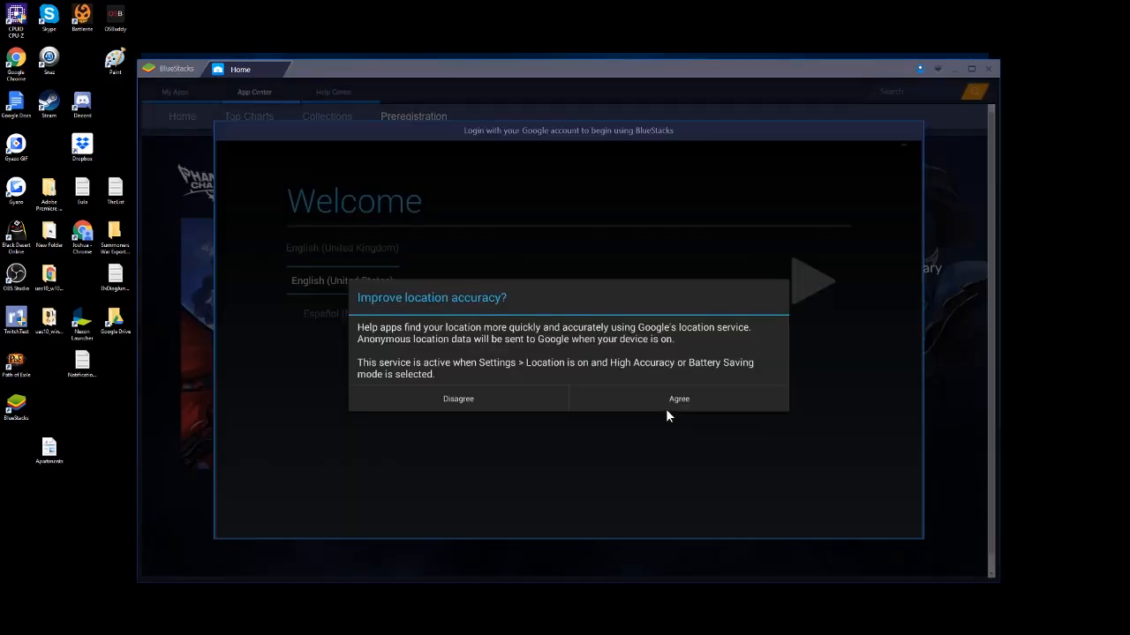
{"action": "mouse_move", "coordinate": [667, 422]}
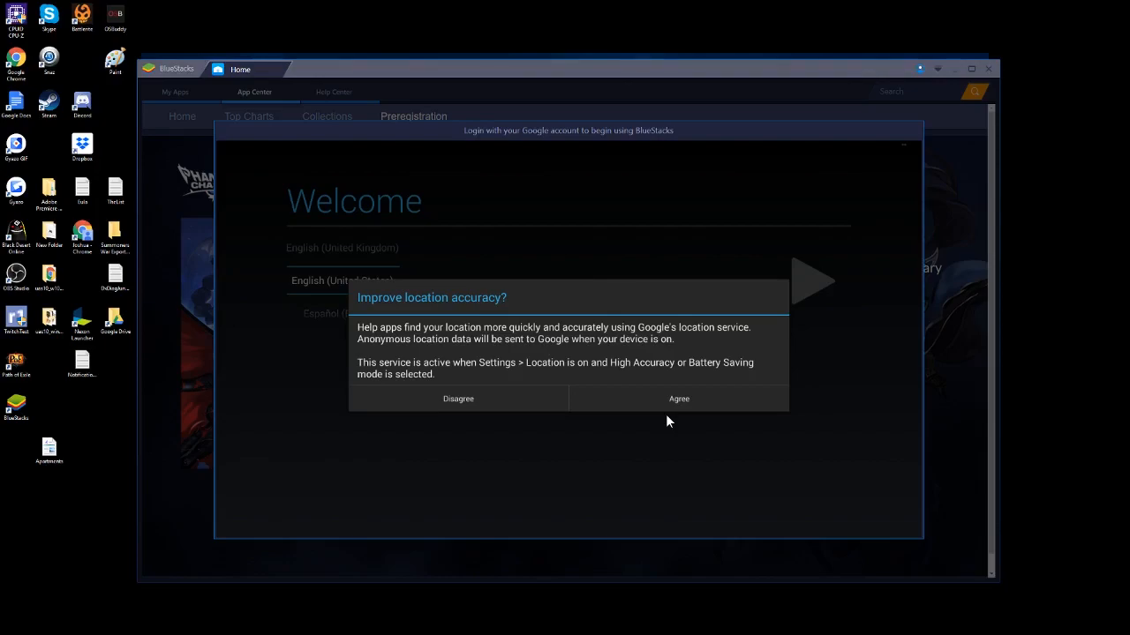
- Agree to improve location accuracy and answer the Google apps location question
{"action": "left_click", "coordinate": [678, 399]}
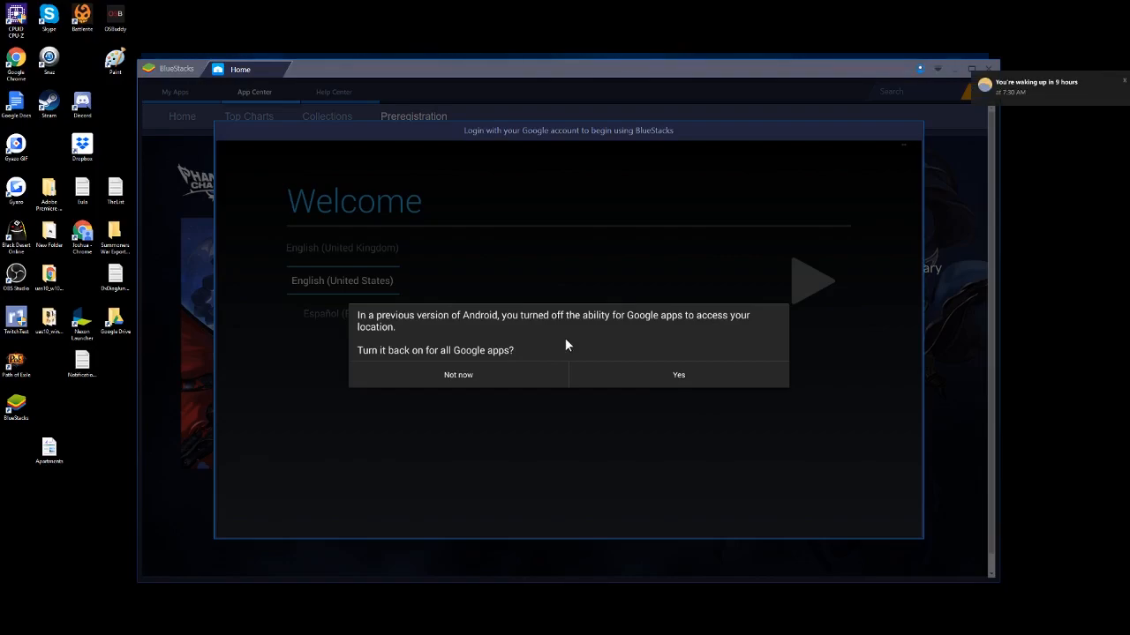
{"action": "mouse_move", "coordinate": [551, 338]}
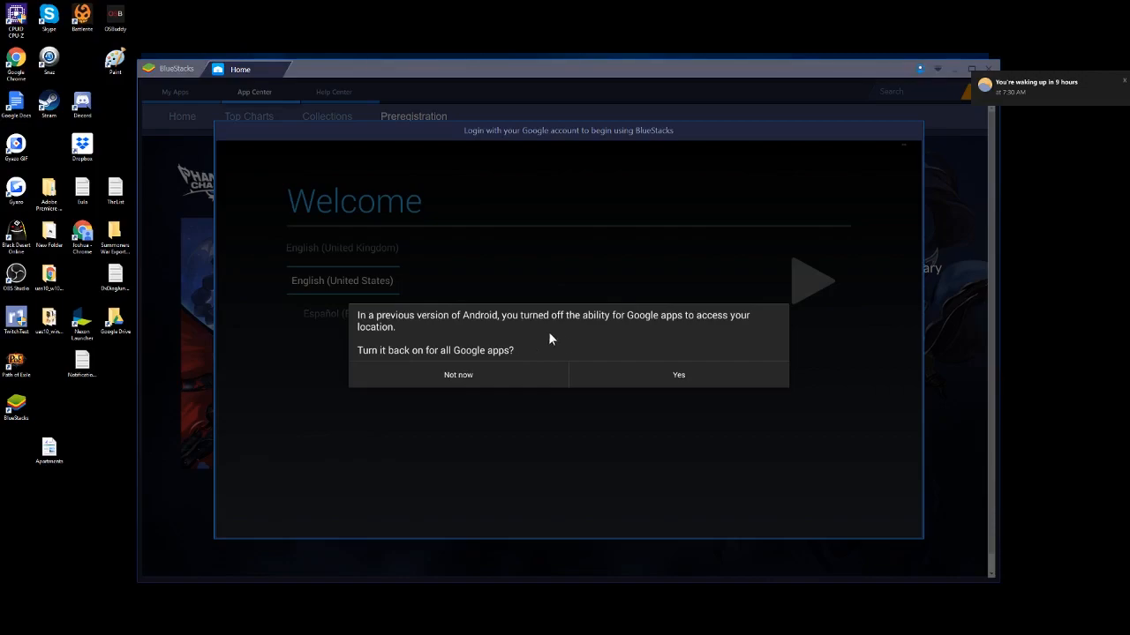
{"action": "left_click", "coordinate": [459, 374]}
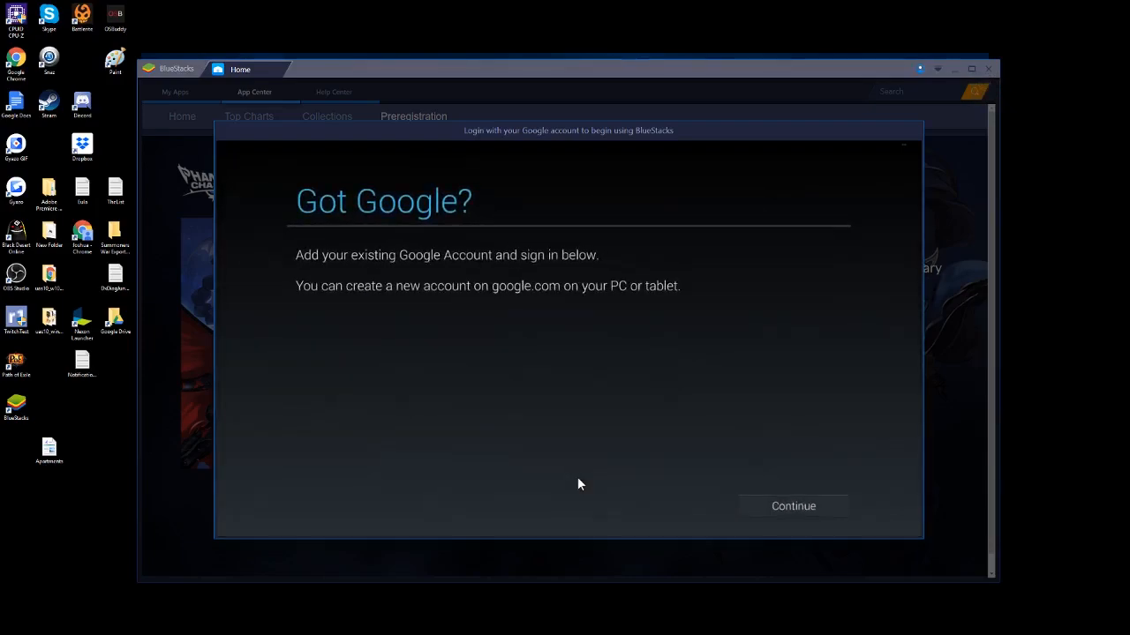
{"action": "mouse_move", "coordinate": [485, 268]}
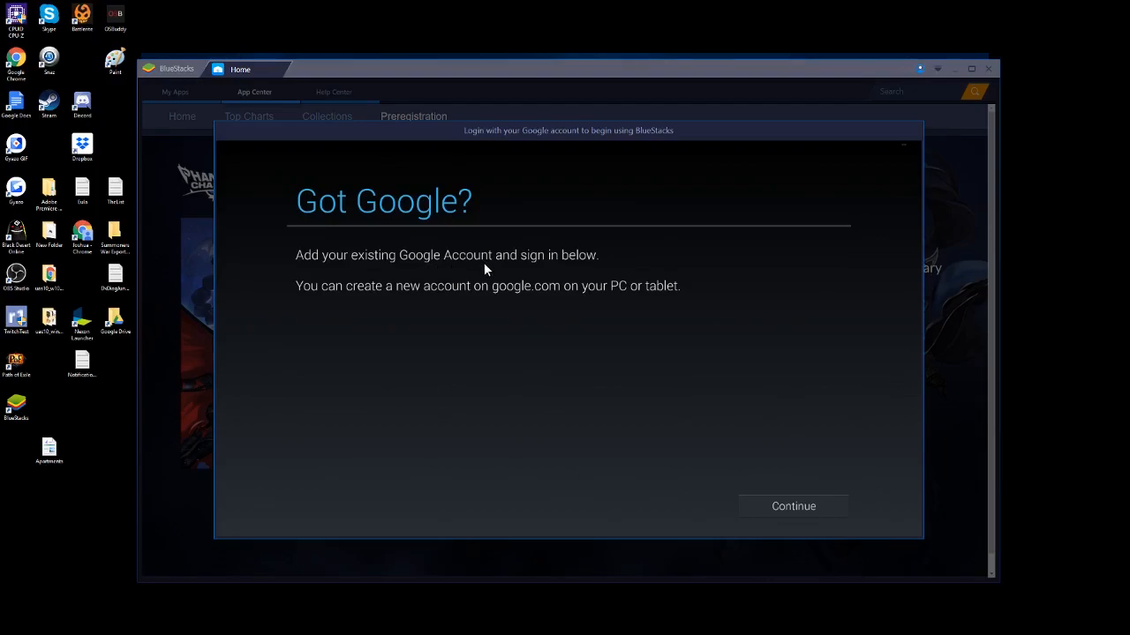
{"action": "mouse_move", "coordinate": [353, 303]}
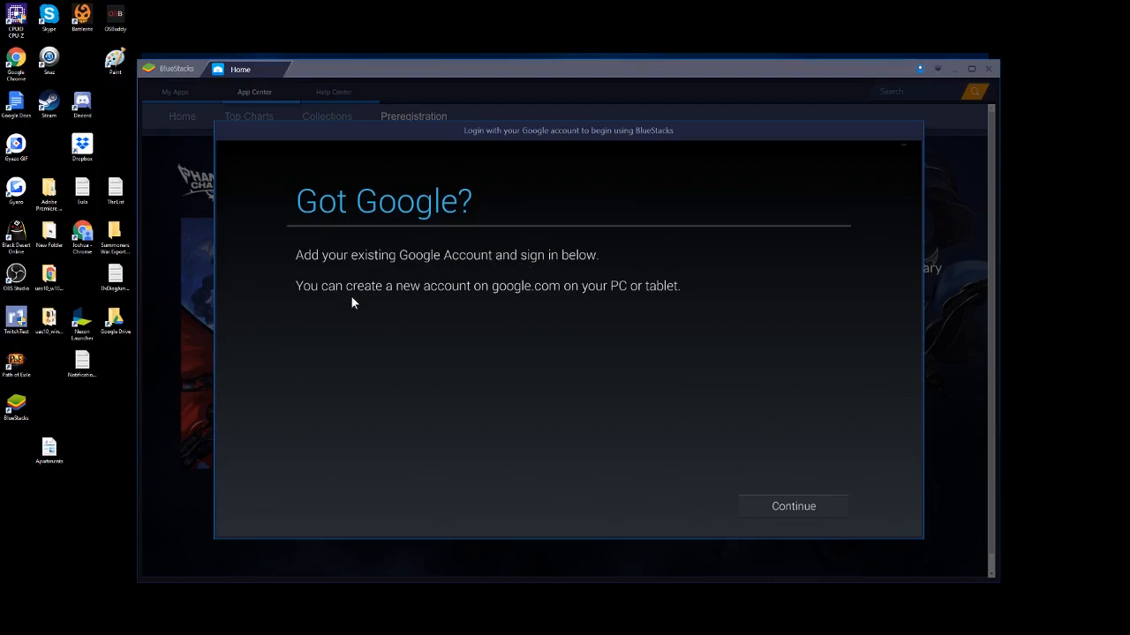
{"action": "mouse_move", "coordinate": [771, 508]}
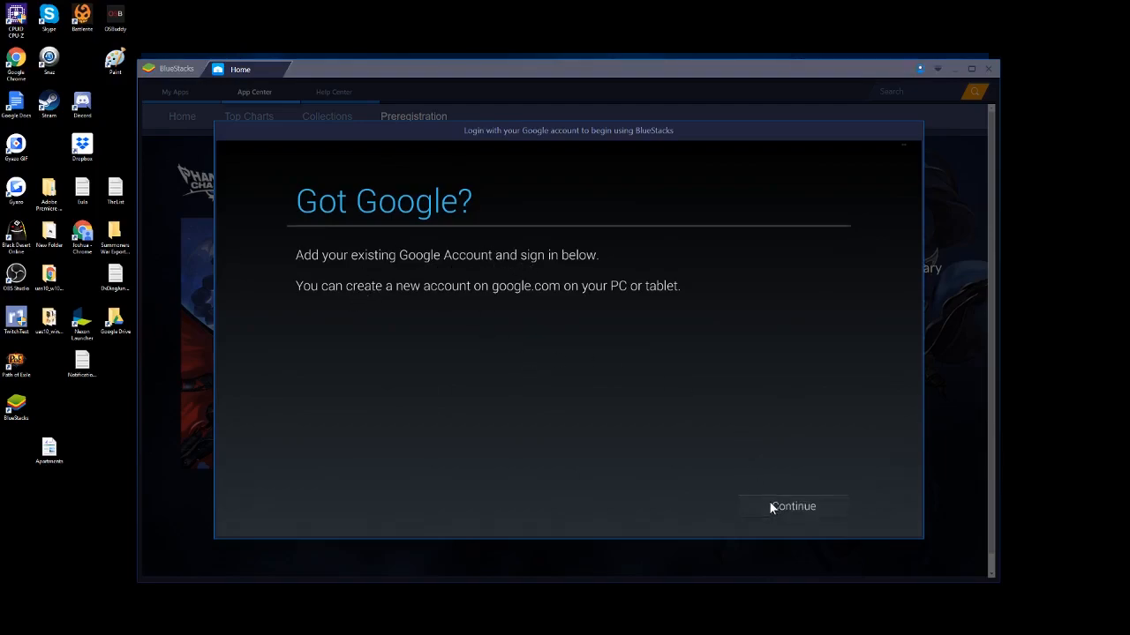
- Continue past Got Google? and submit the Google account sign-in
{"action": "left_click", "coordinate": [793, 505]}
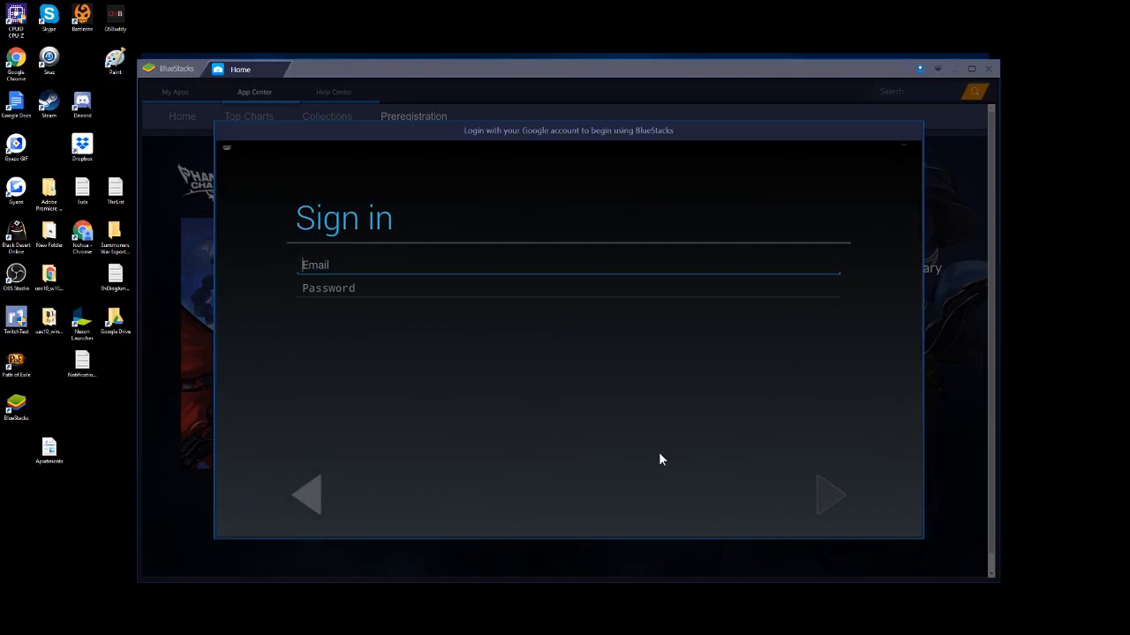
{"action": "left_click", "coordinate": [828, 495]}
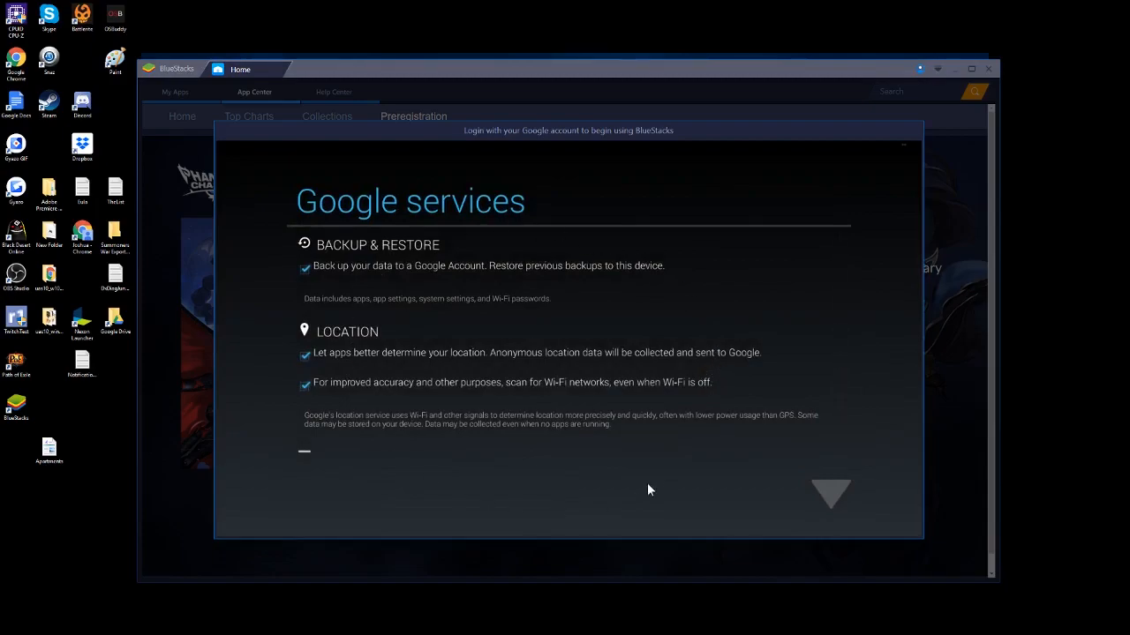
{"action": "mouse_move", "coordinate": [593, 490]}
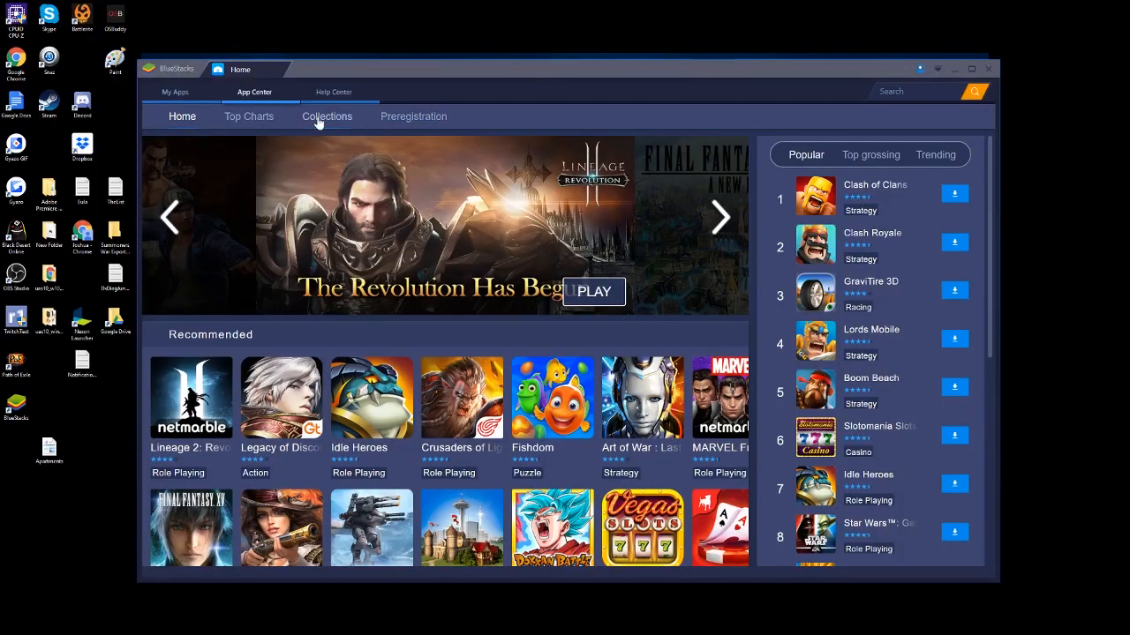
{"action": "mouse_move", "coordinate": [371, 187]}
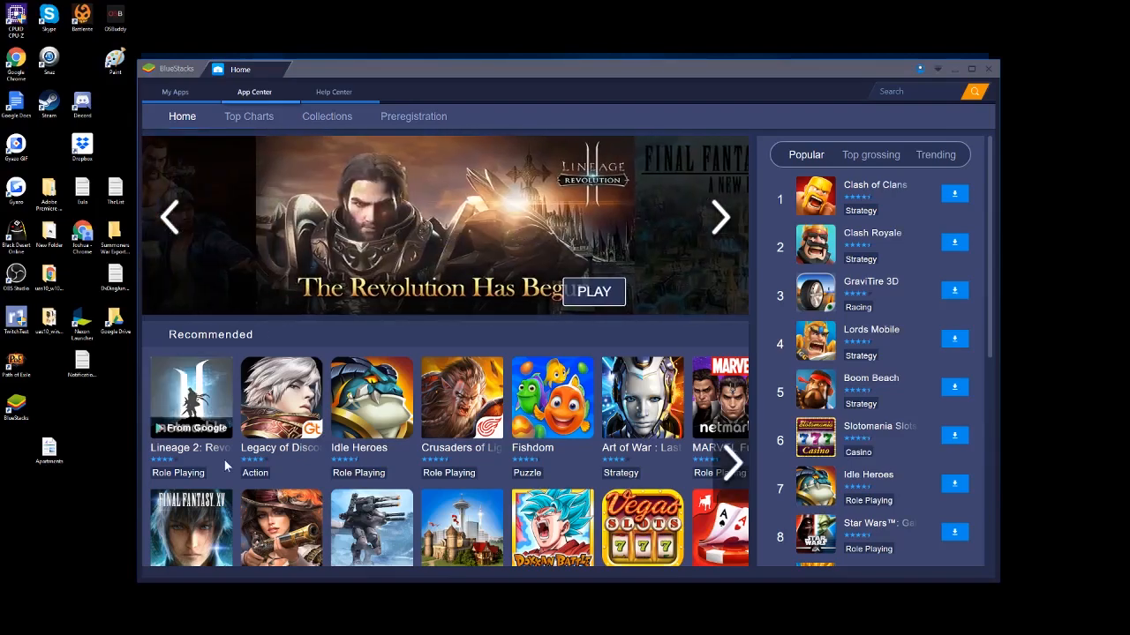
- Install Lineage 2: Revolution from its Play Store page and accept its permissions
{"action": "left_click", "coordinate": [191, 397]}
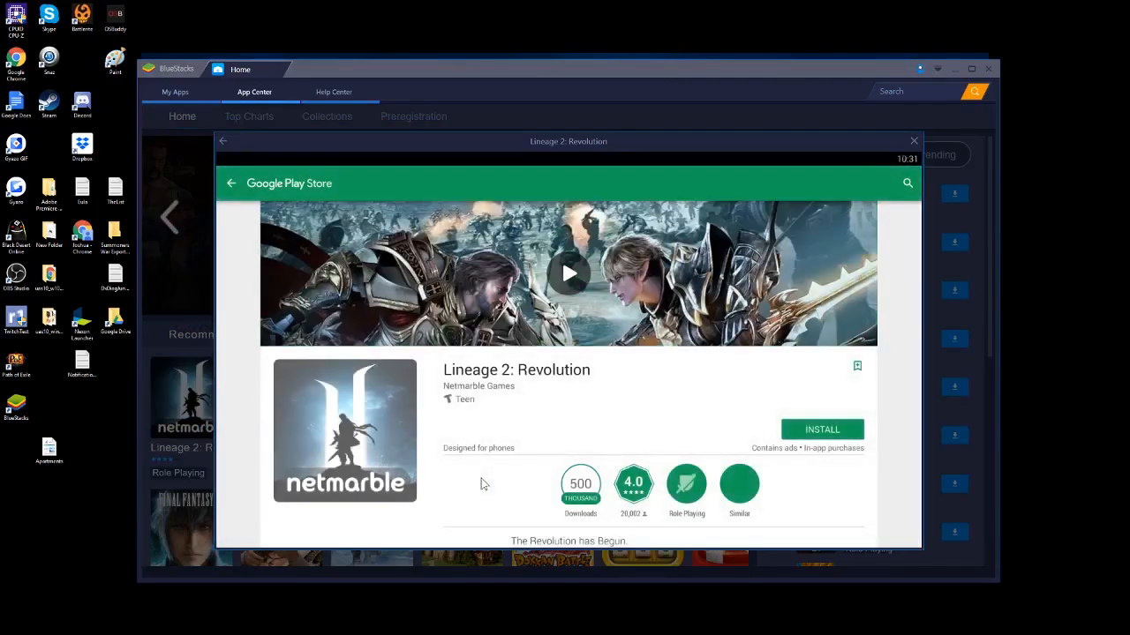
{"action": "scroll", "scroll_direction": "down", "scroll_amount": 3}
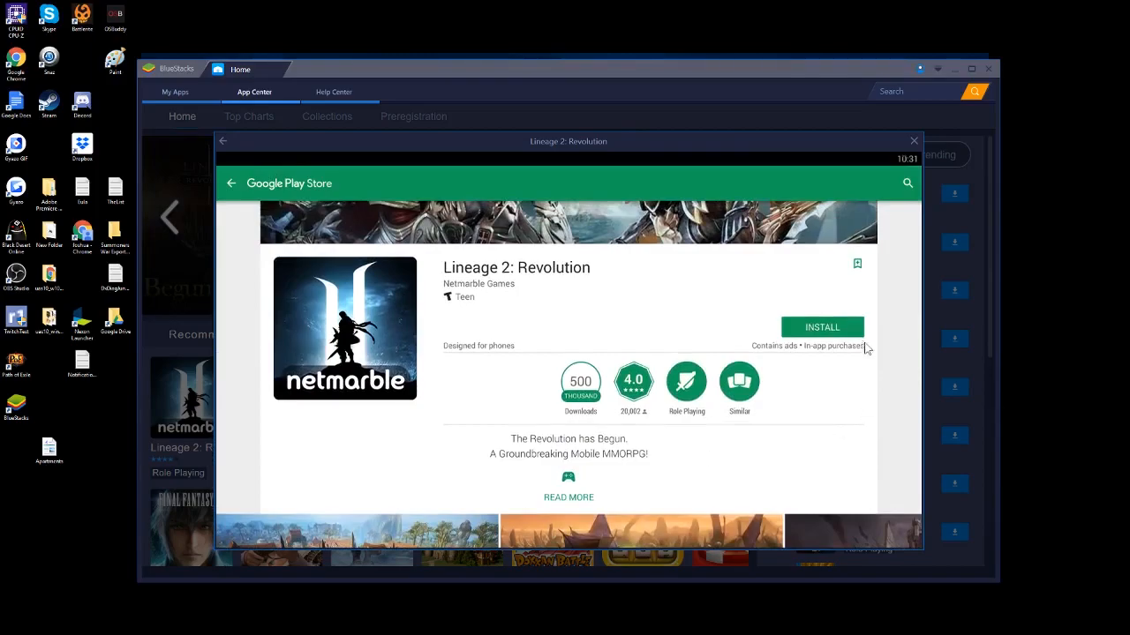
{"action": "left_click", "coordinate": [823, 327]}
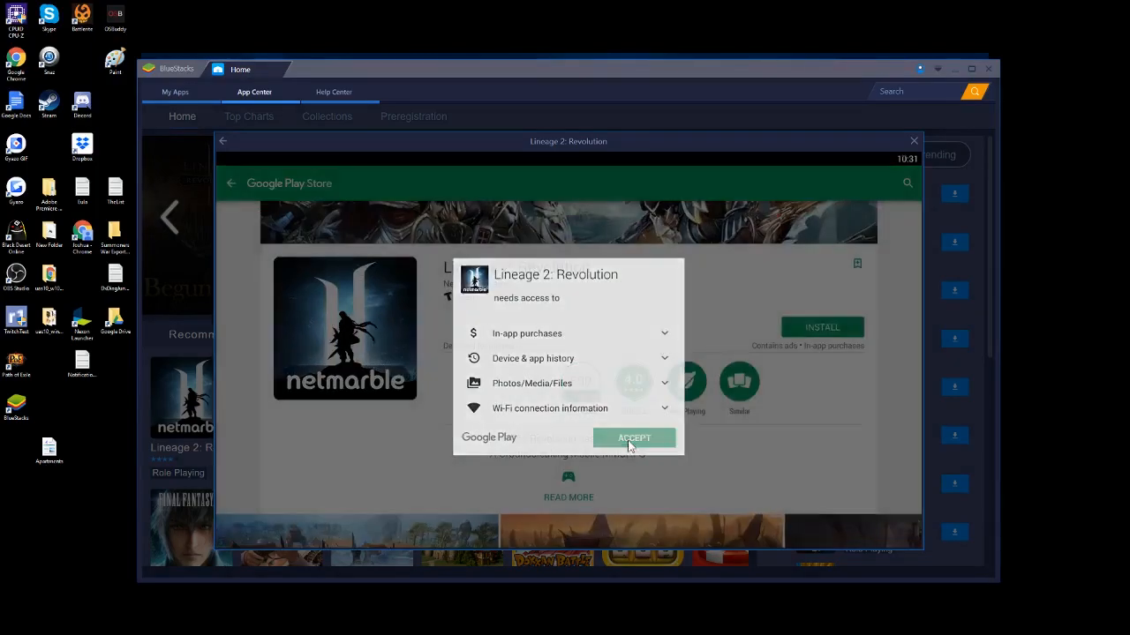
{"action": "left_click", "coordinate": [634, 438]}
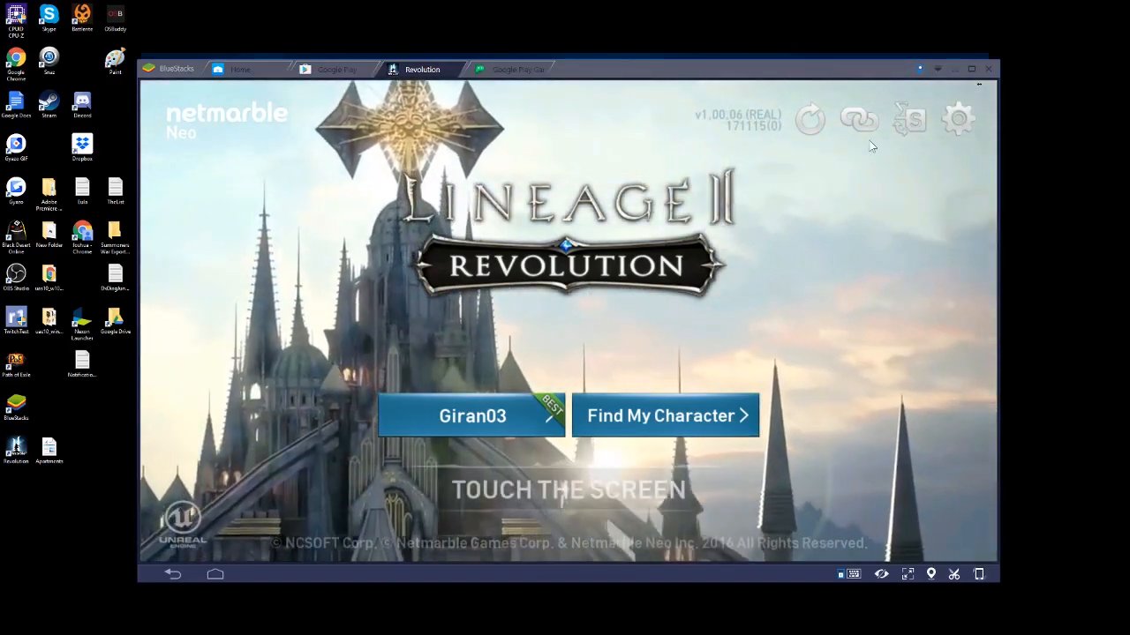
- Link the game account via Facebook, logging in and confirming the previous Facebook login
{"action": "left_click", "coordinate": [858, 120]}
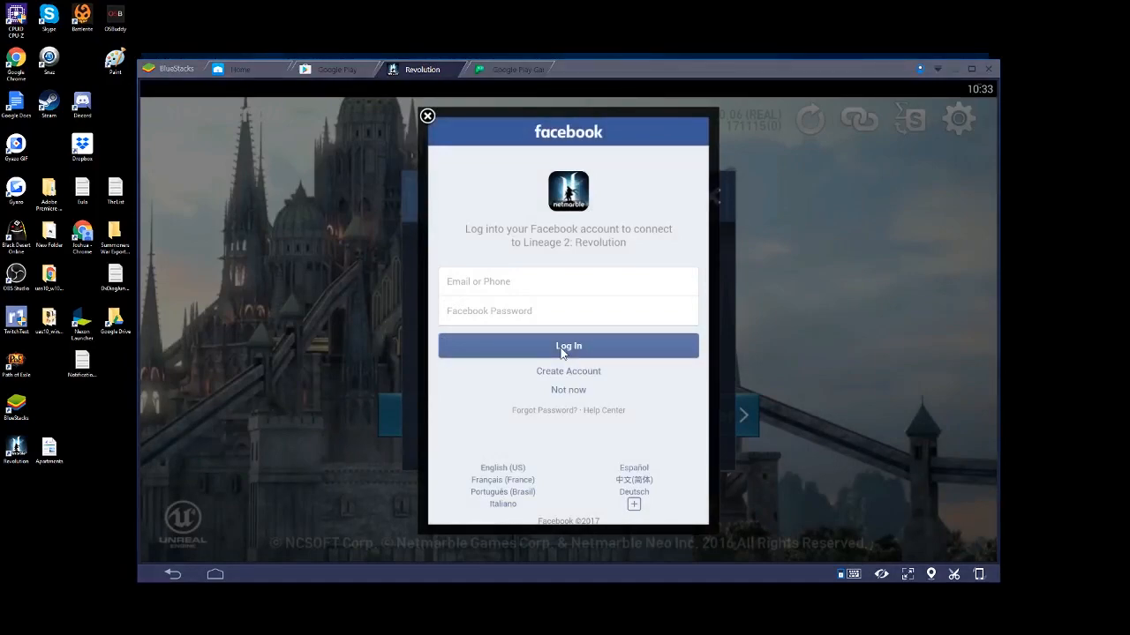
{"action": "mouse_move", "coordinate": [621, 321]}
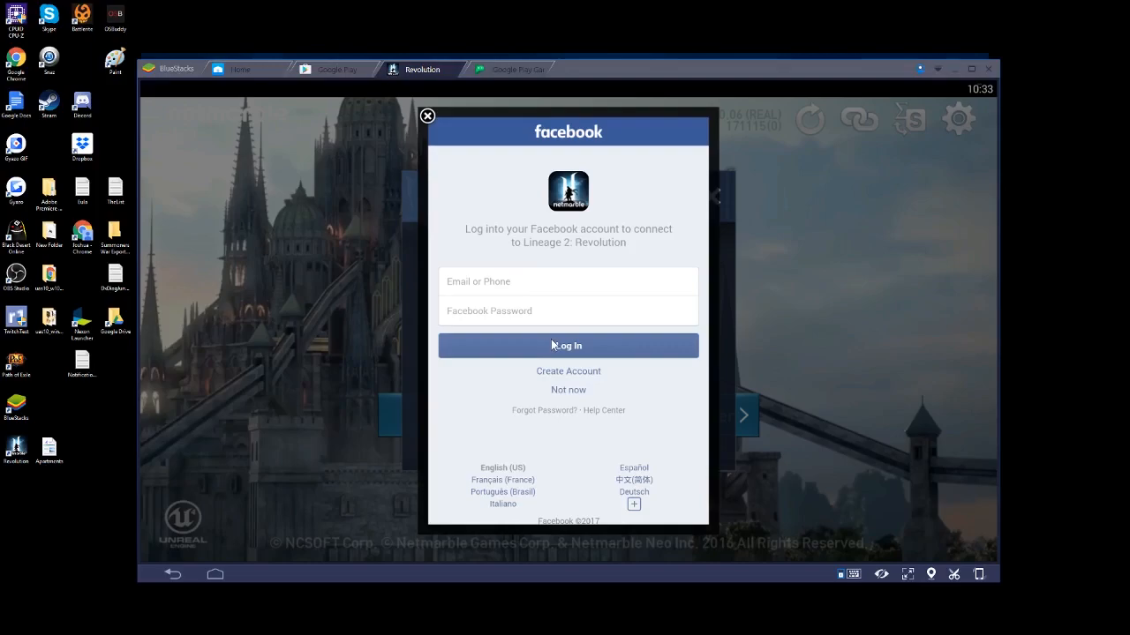
{"action": "mouse_move", "coordinate": [547, 335]}
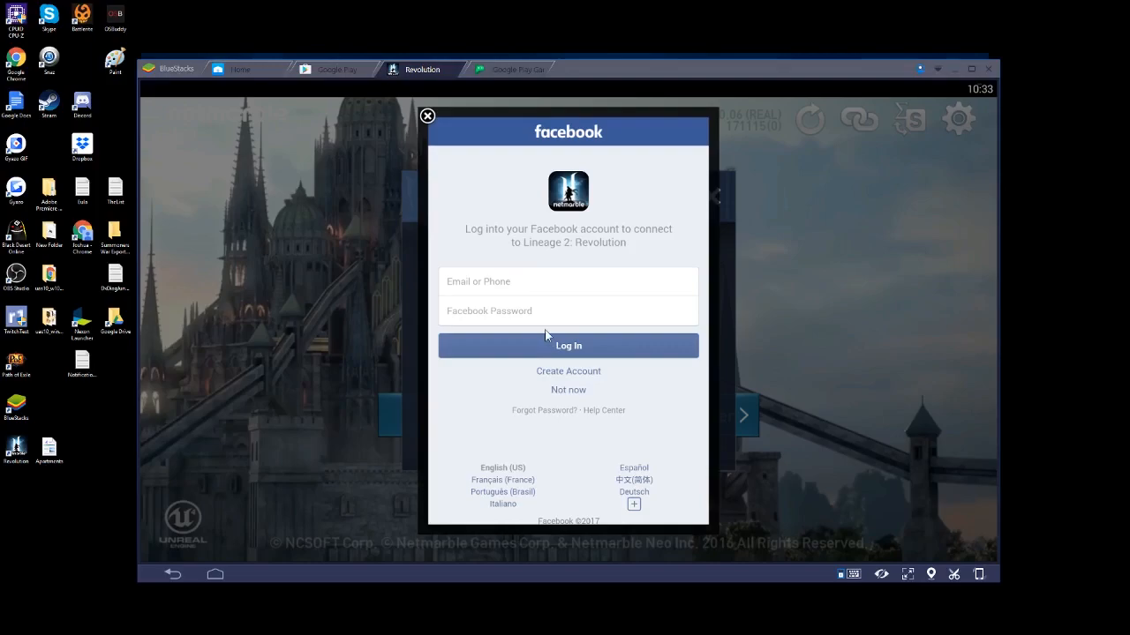
{"action": "left_click", "coordinate": [569, 282]}
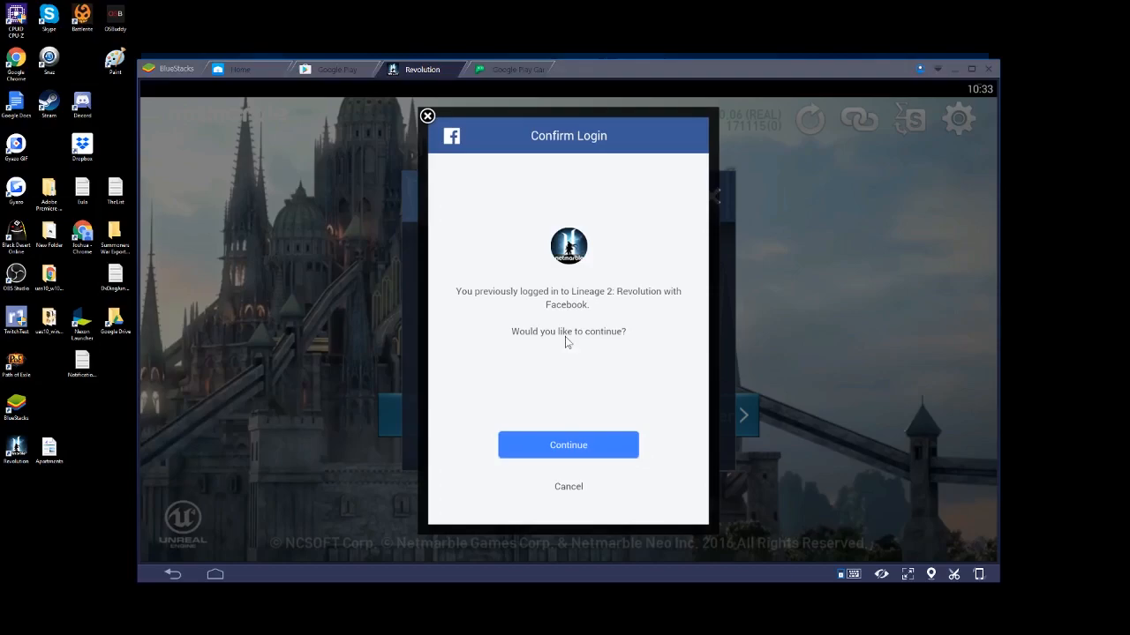
{"action": "mouse_move", "coordinate": [604, 304]}
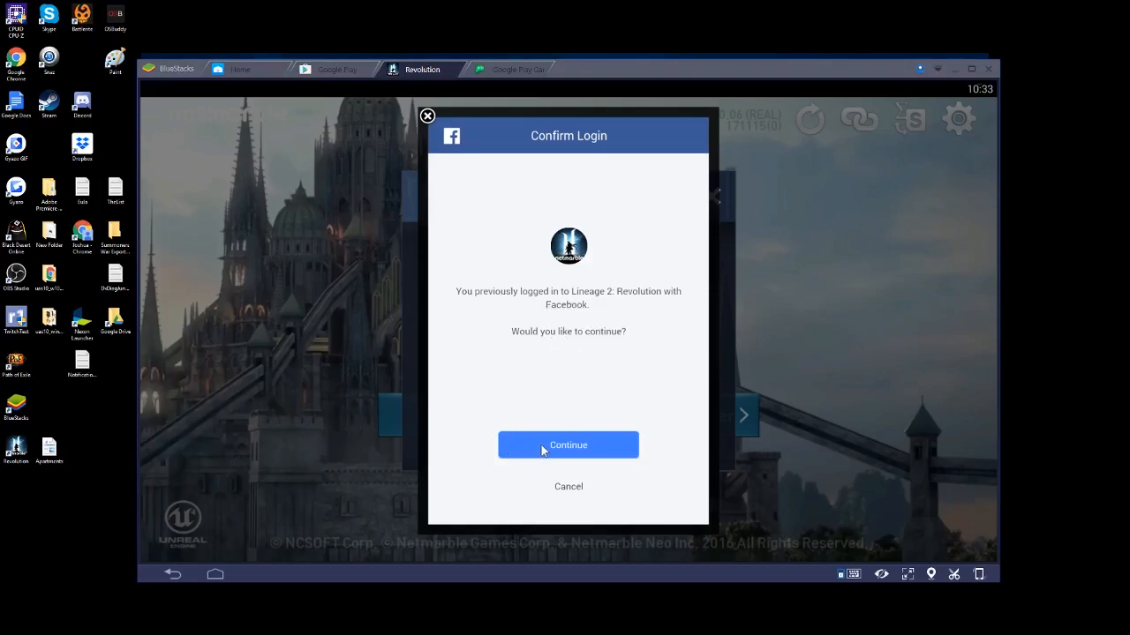
{"action": "left_click", "coordinate": [568, 445]}
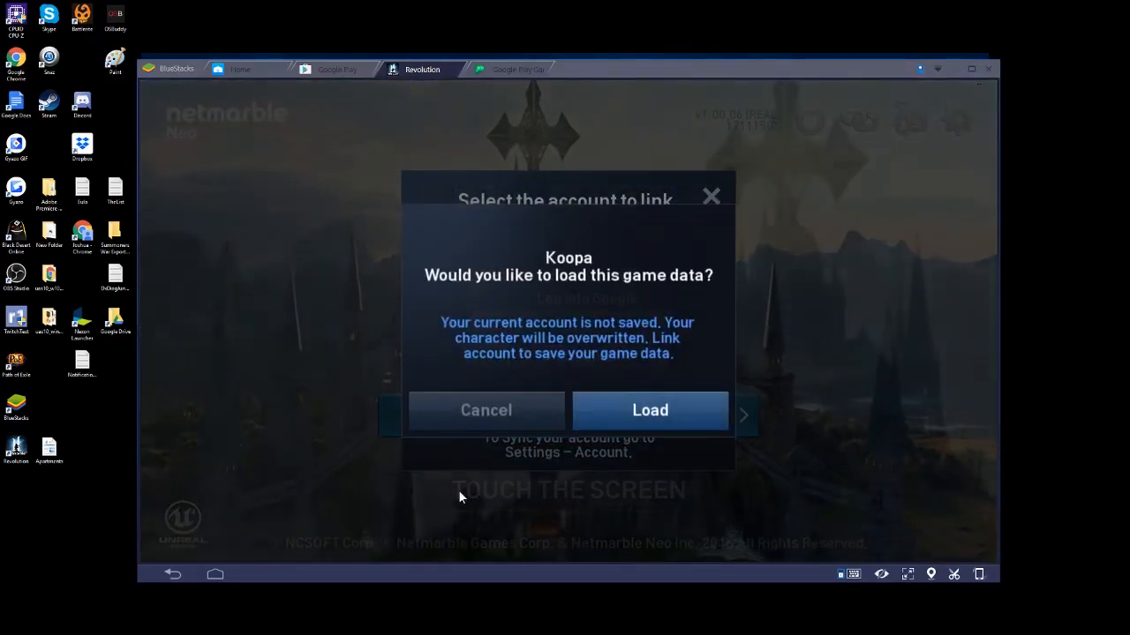
{"action": "mouse_move", "coordinate": [462, 266]}
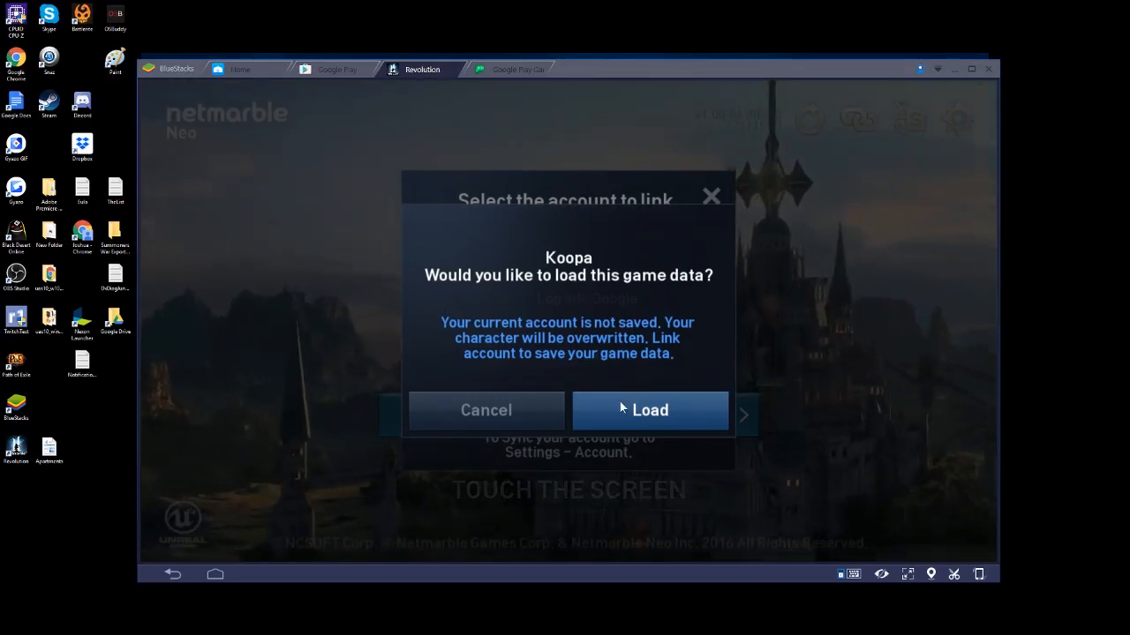
- Load and confirm Koopa's game data, then dismiss the account linking window
{"action": "left_click", "coordinate": [650, 409]}
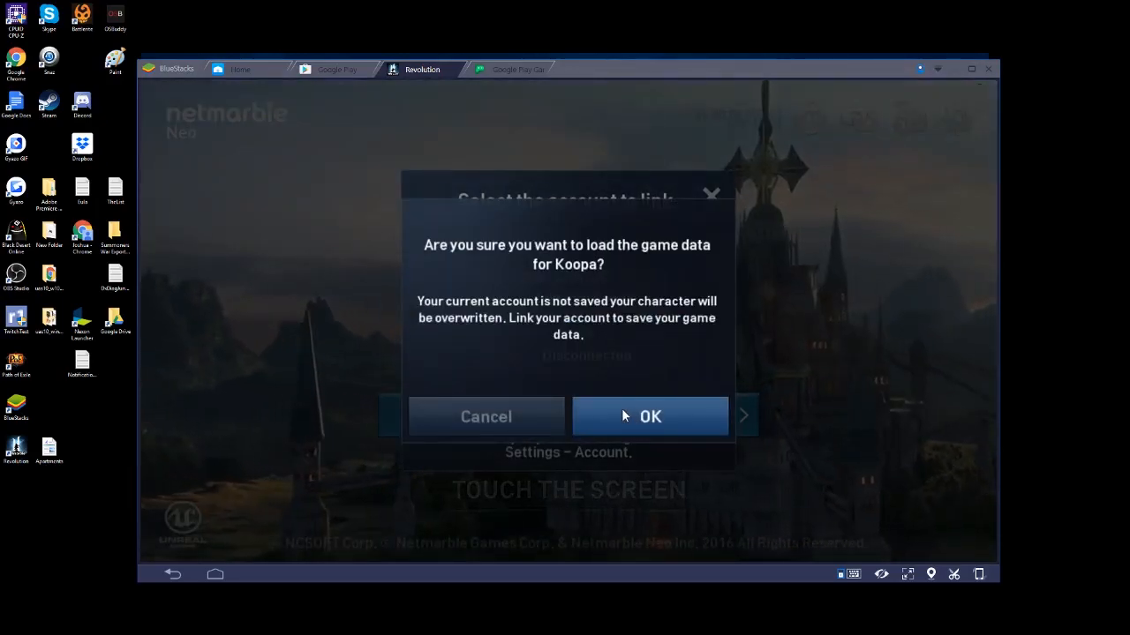
{"action": "left_click", "coordinate": [649, 416]}
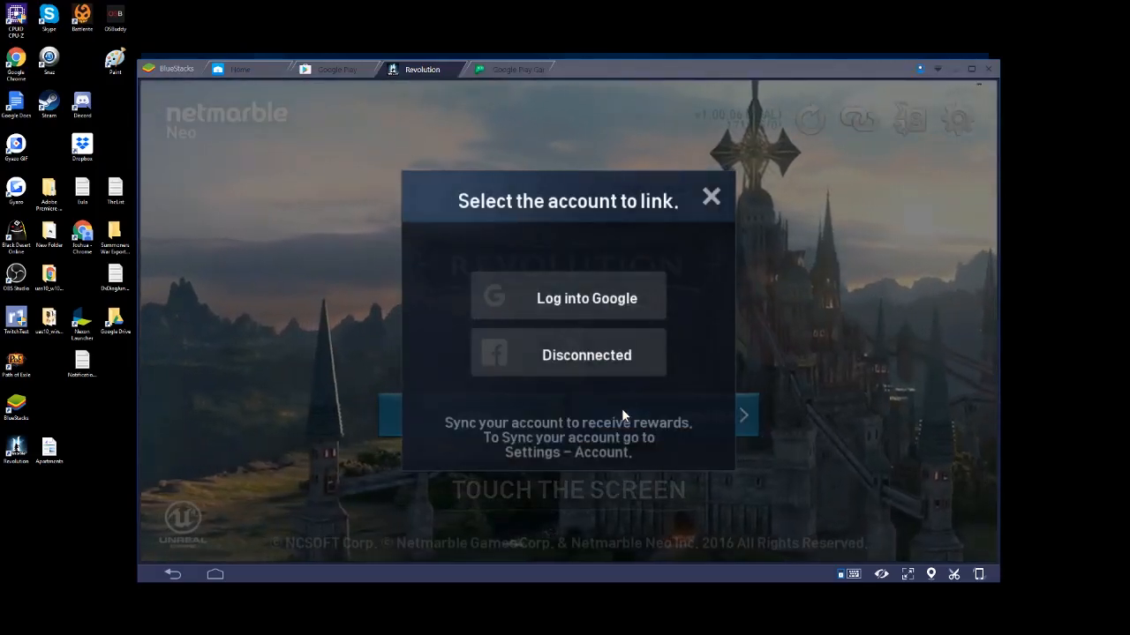
{"action": "left_click", "coordinate": [711, 196]}
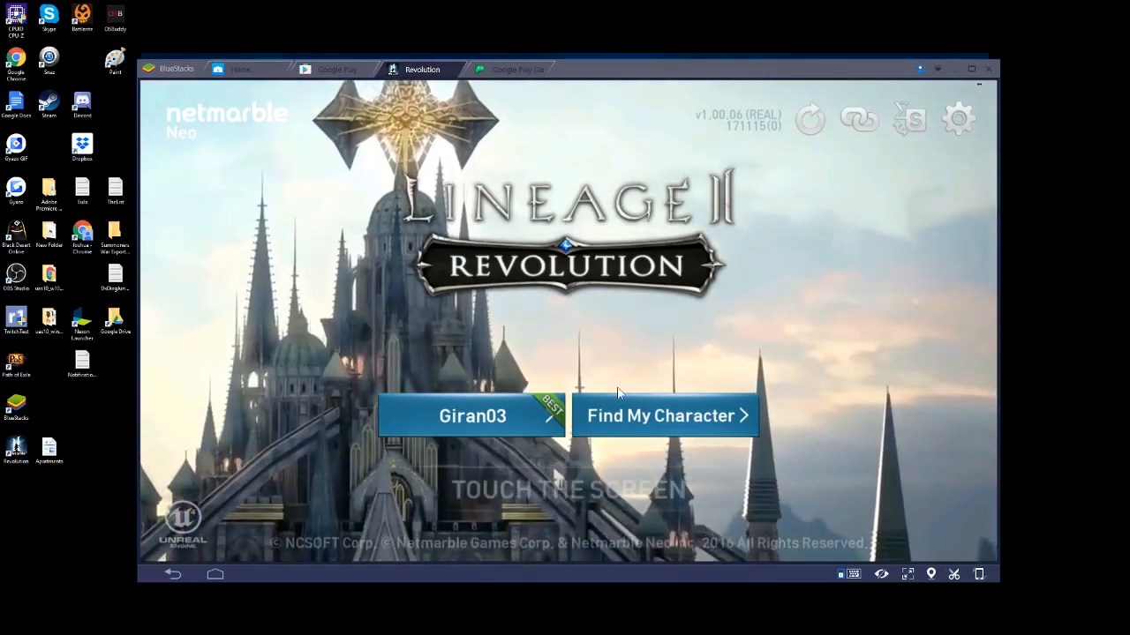
- Find existing characters and log in as Koopa on Windawood04
{"action": "left_click", "coordinate": [667, 417]}
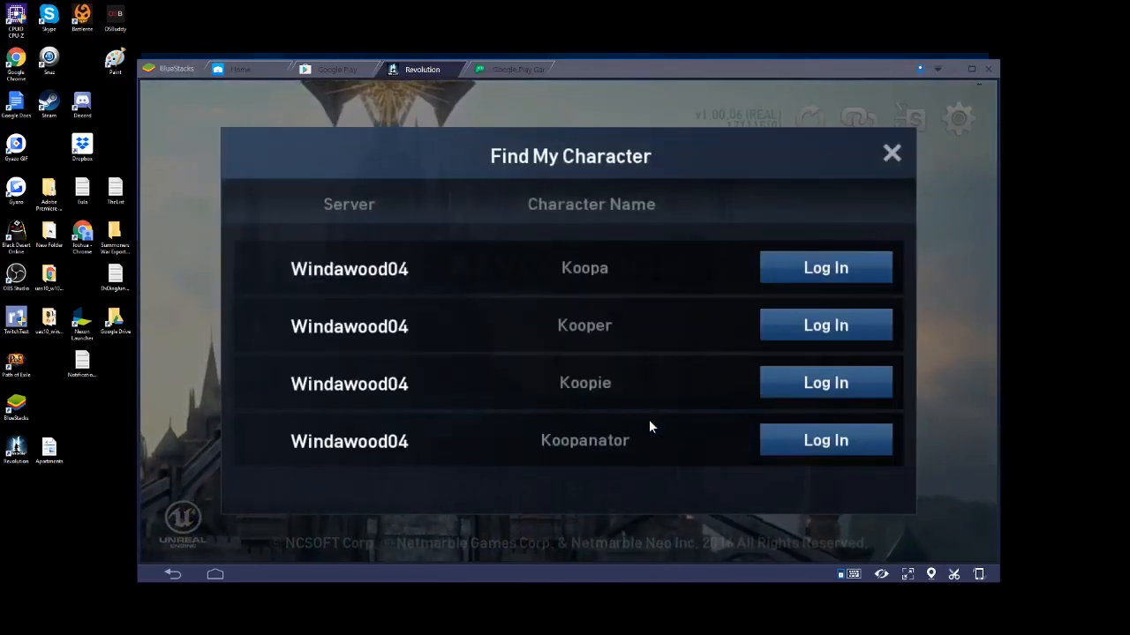
{"action": "mouse_move", "coordinate": [445, 321]}
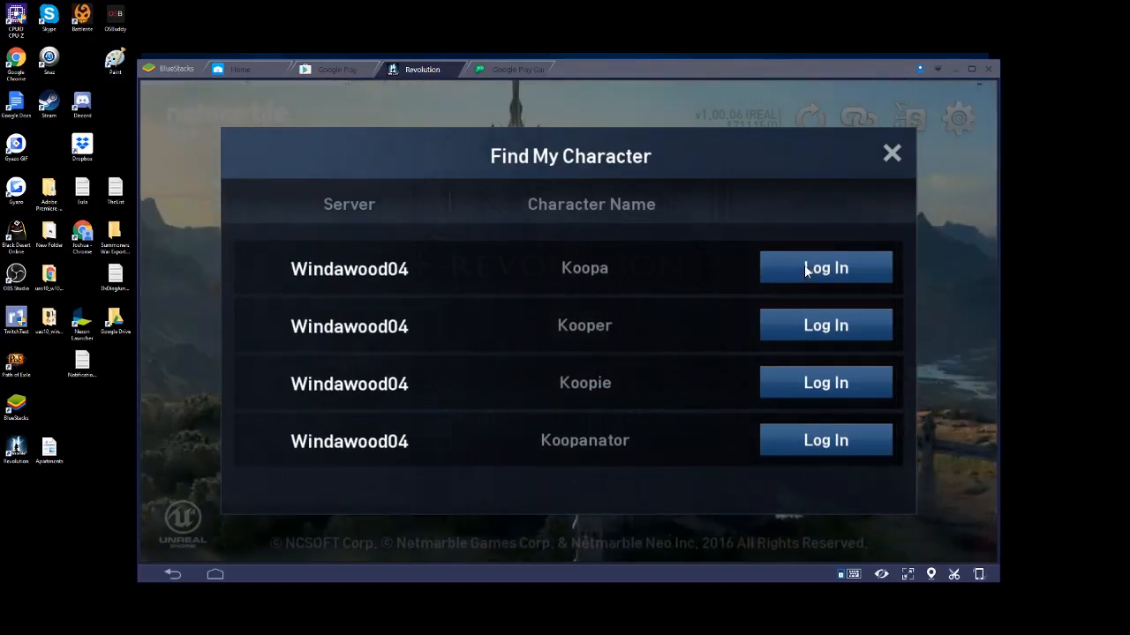
{"action": "left_click", "coordinate": [826, 268]}
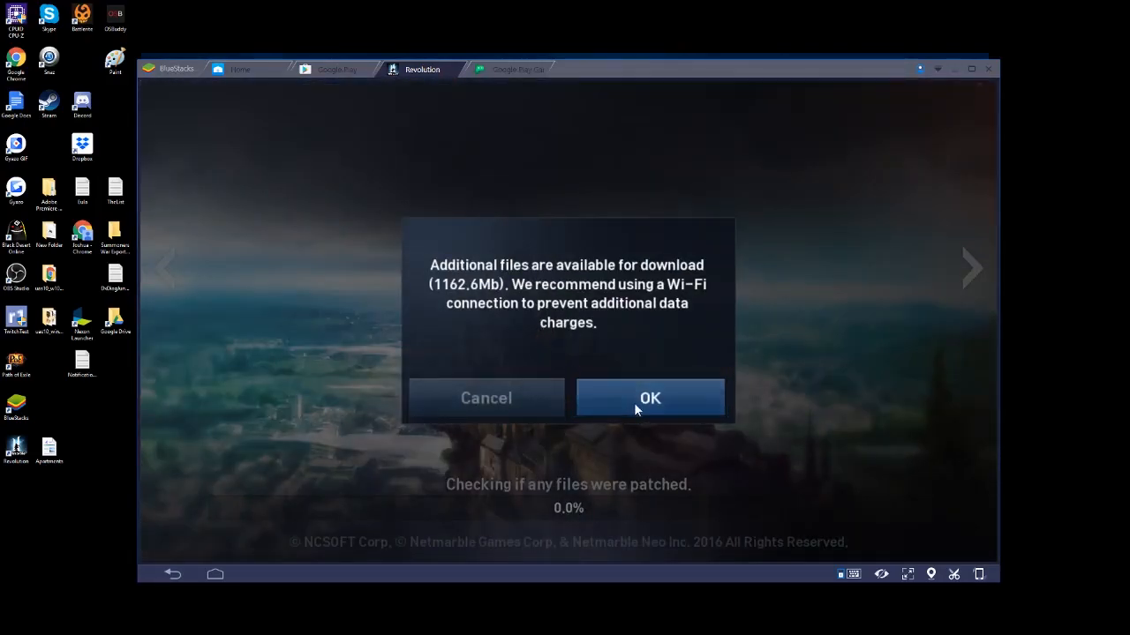
- Accept downloading the 1162.6 MB of additional game files
{"action": "left_click", "coordinate": [650, 397]}
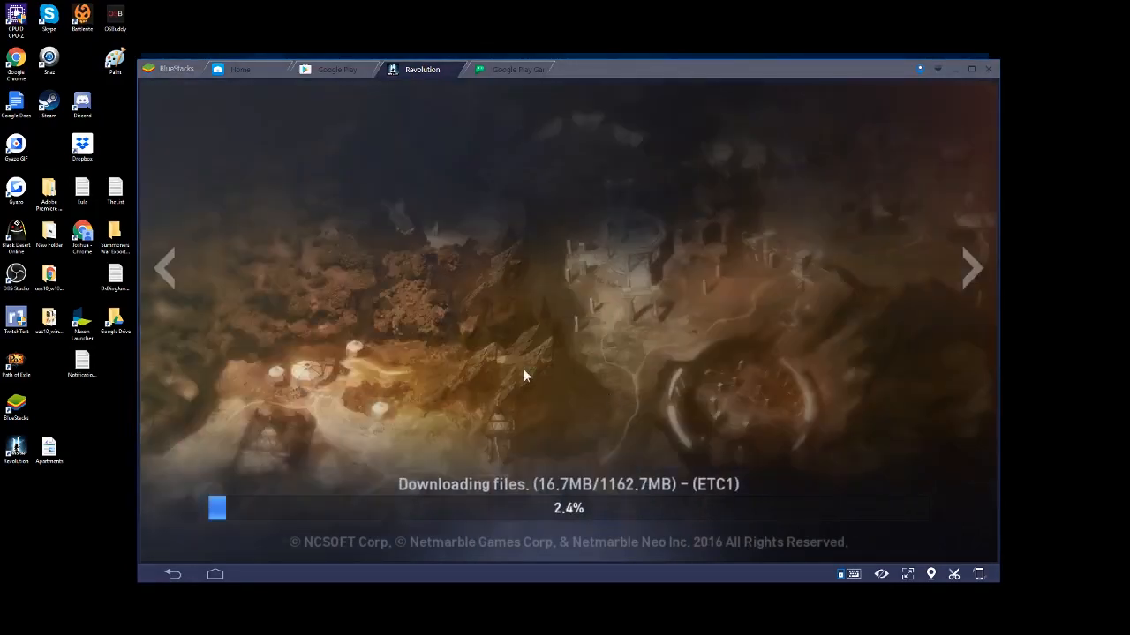
{"action": "mouse_move", "coordinate": [572, 413]}
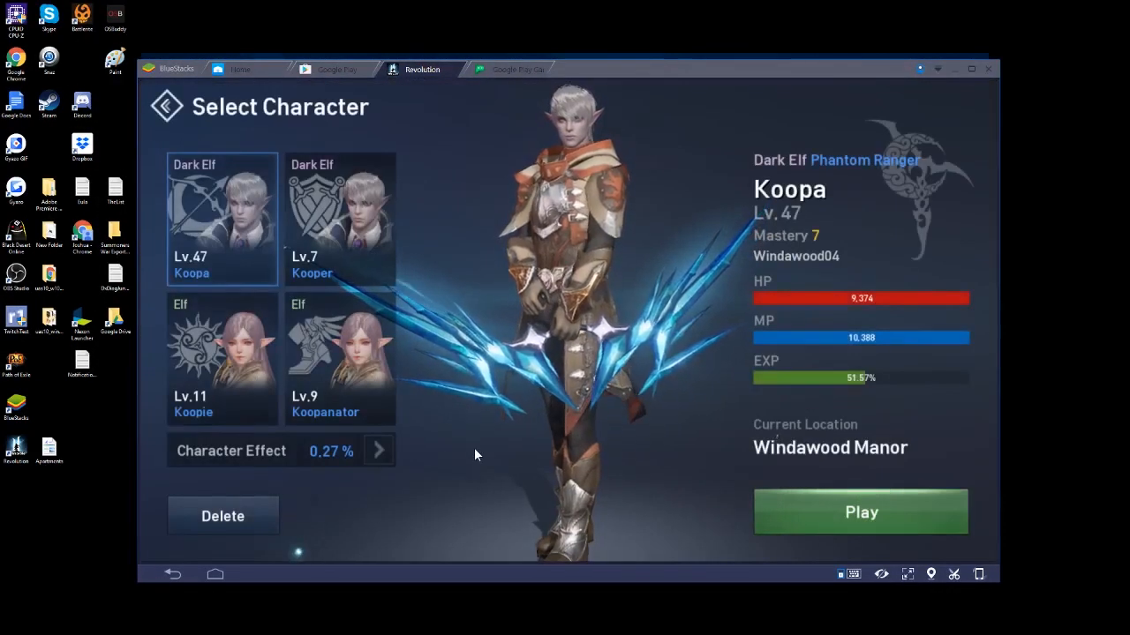
- Start playing as Koopa, loading into Windawood Manor with the quest list shown
{"action": "left_click", "coordinate": [861, 512]}
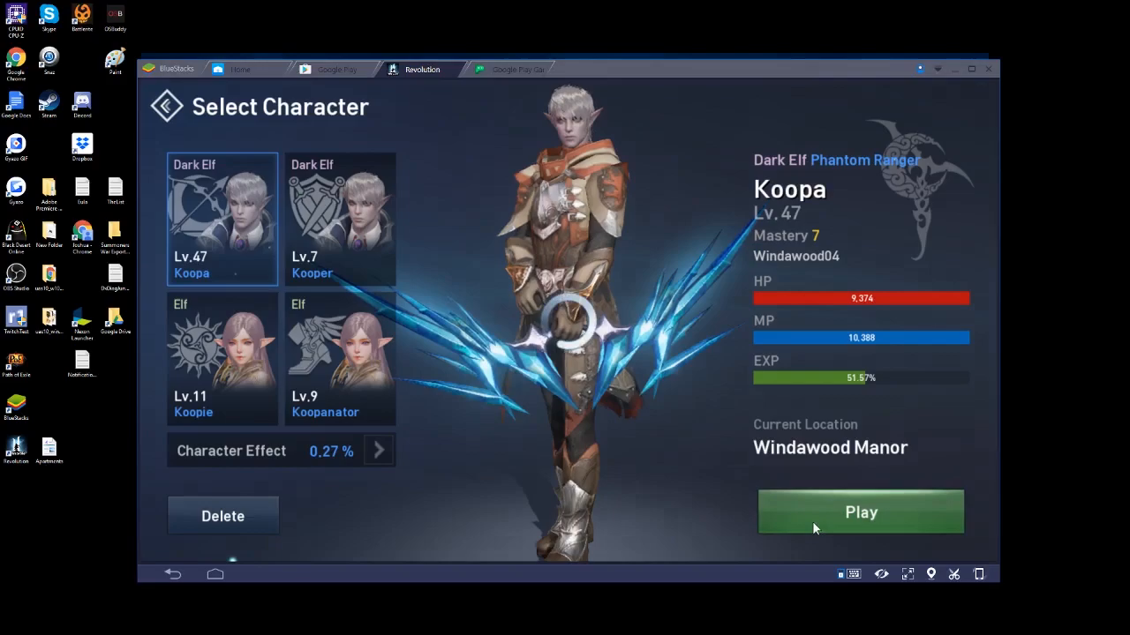
{"action": "left_click", "coordinate": [862, 511]}
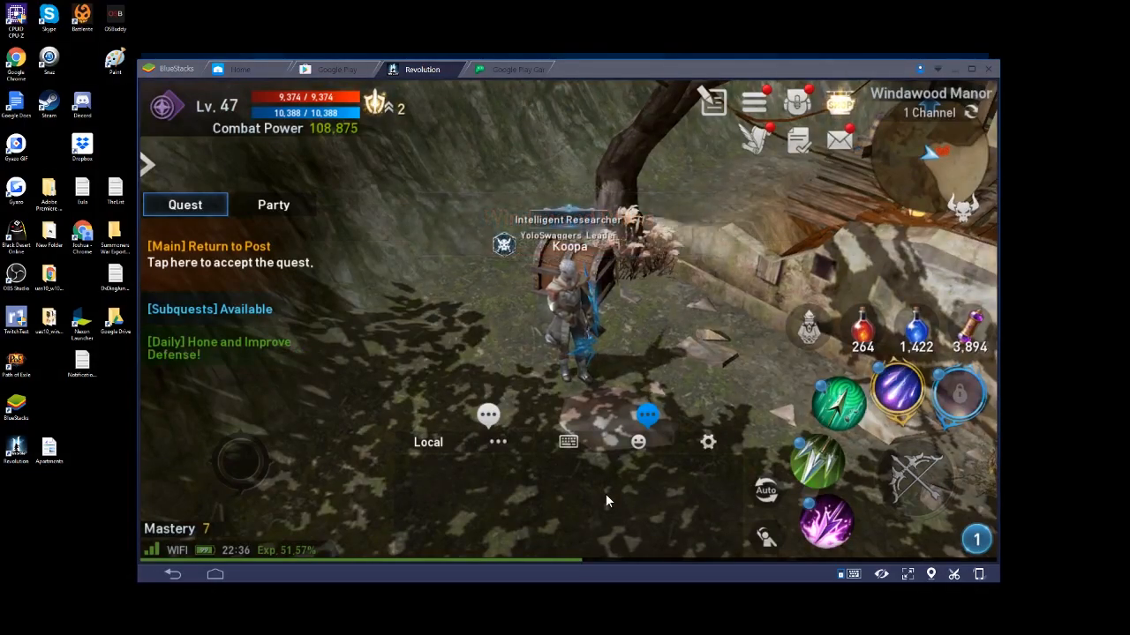
{"action": "mouse_move", "coordinate": [296, 471]}
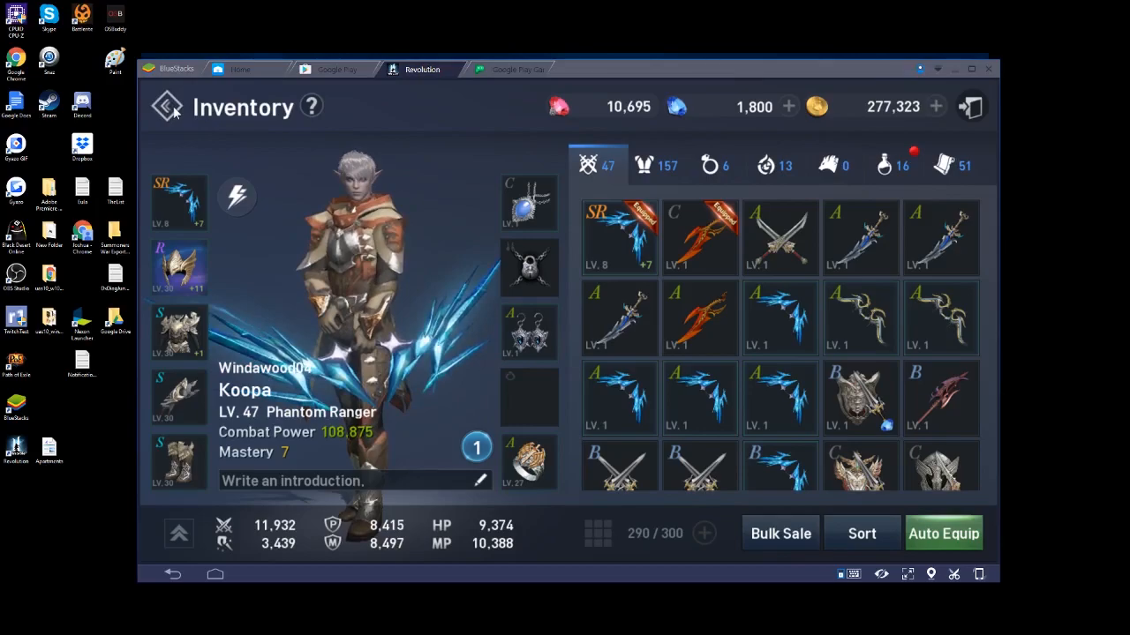
{"action": "left_click", "coordinate": [166, 106]}
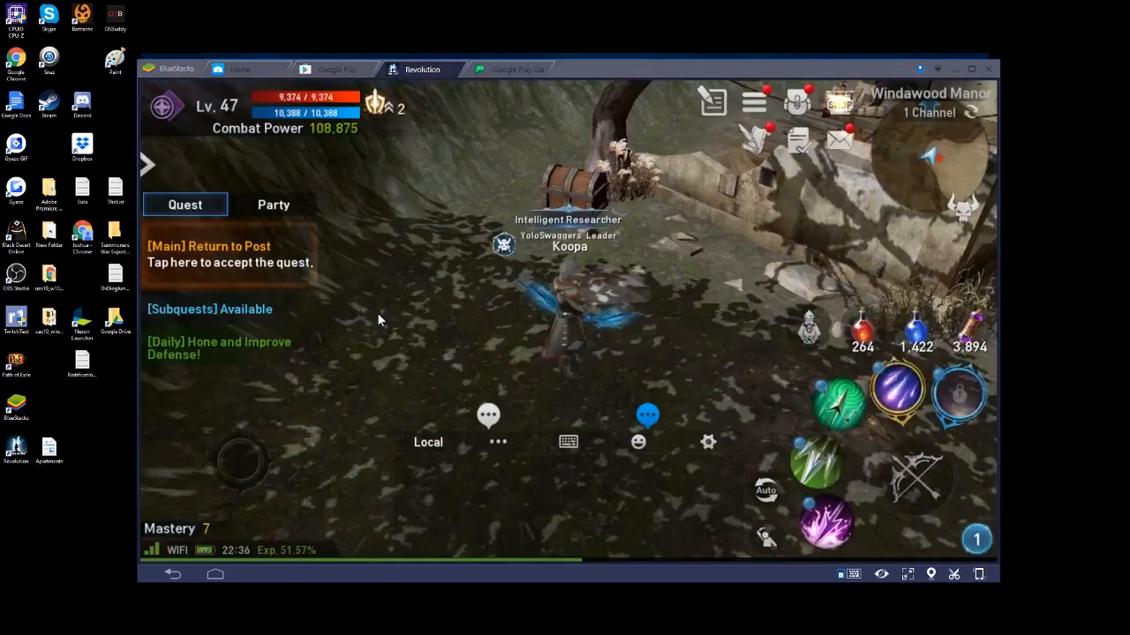